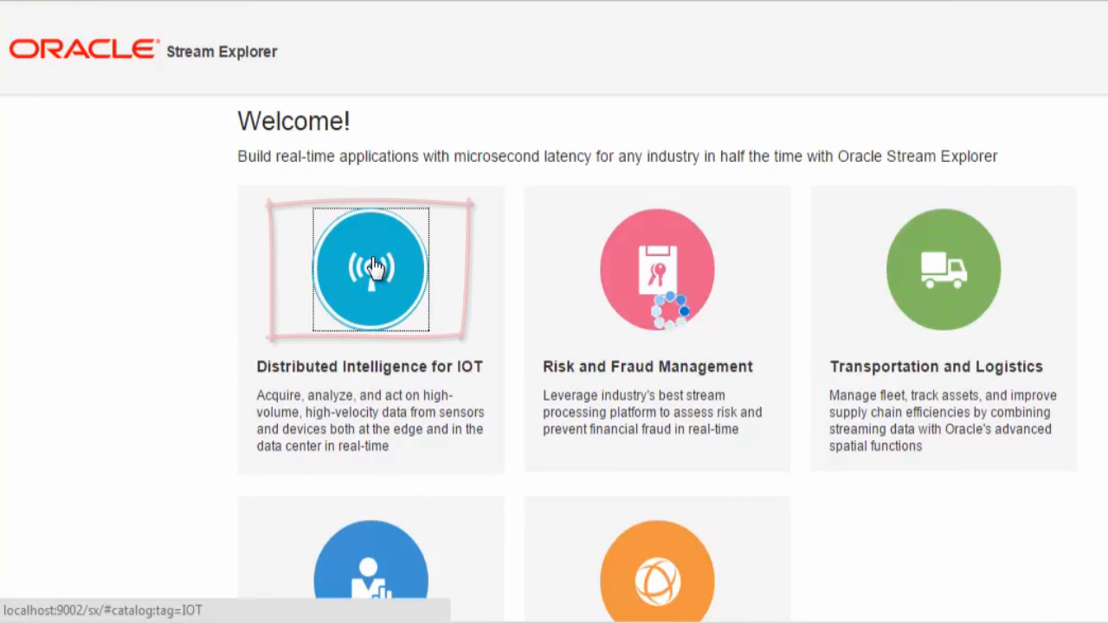
- Open the Distributed Intelligence for IOT tile to list the five IOT-tagged catalog items
left_click(370, 269)
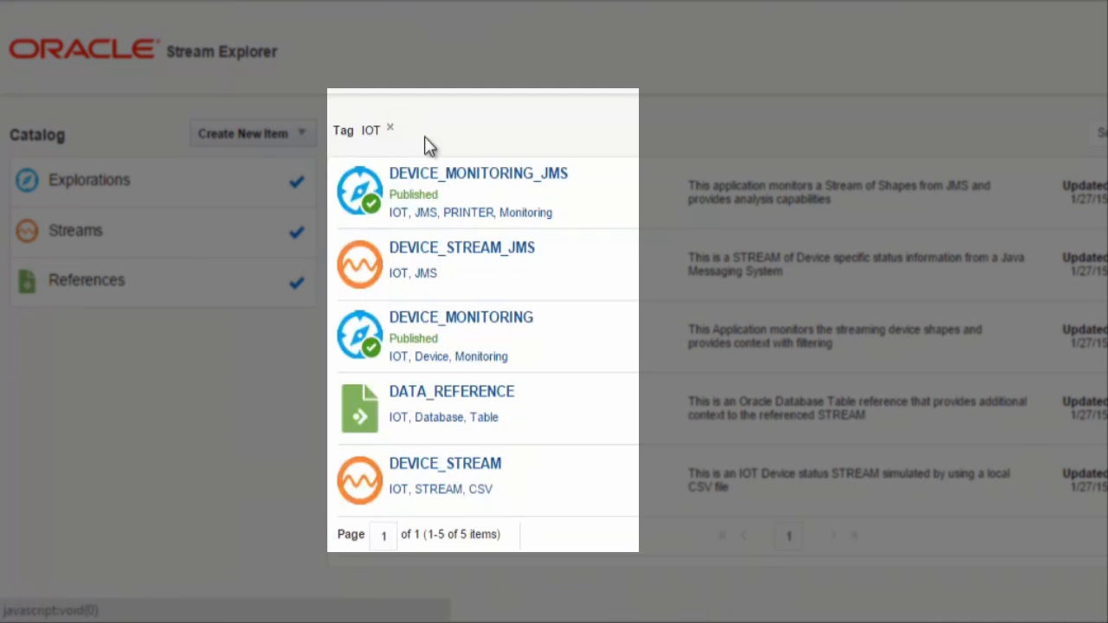
mouse_move(454, 127)
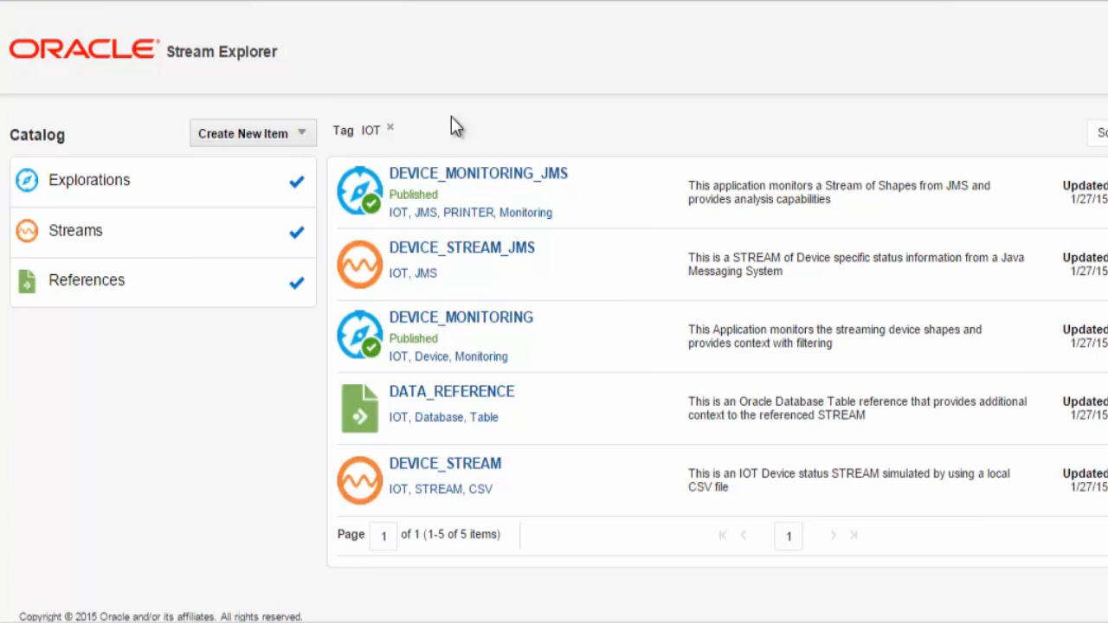
mouse_move(518, 350)
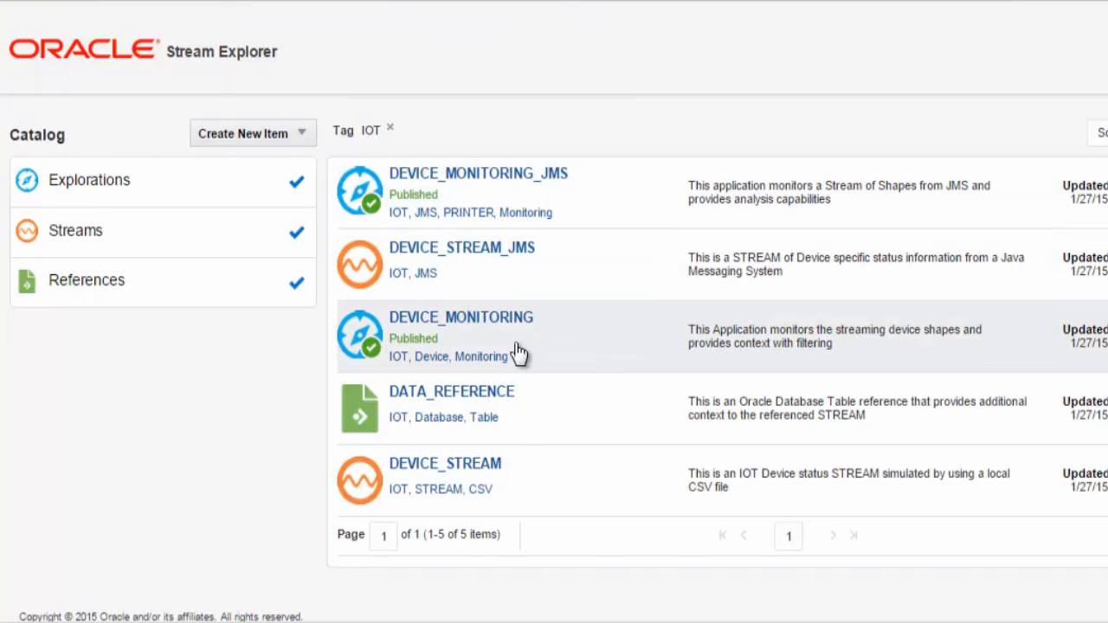
mouse_move(577, 379)
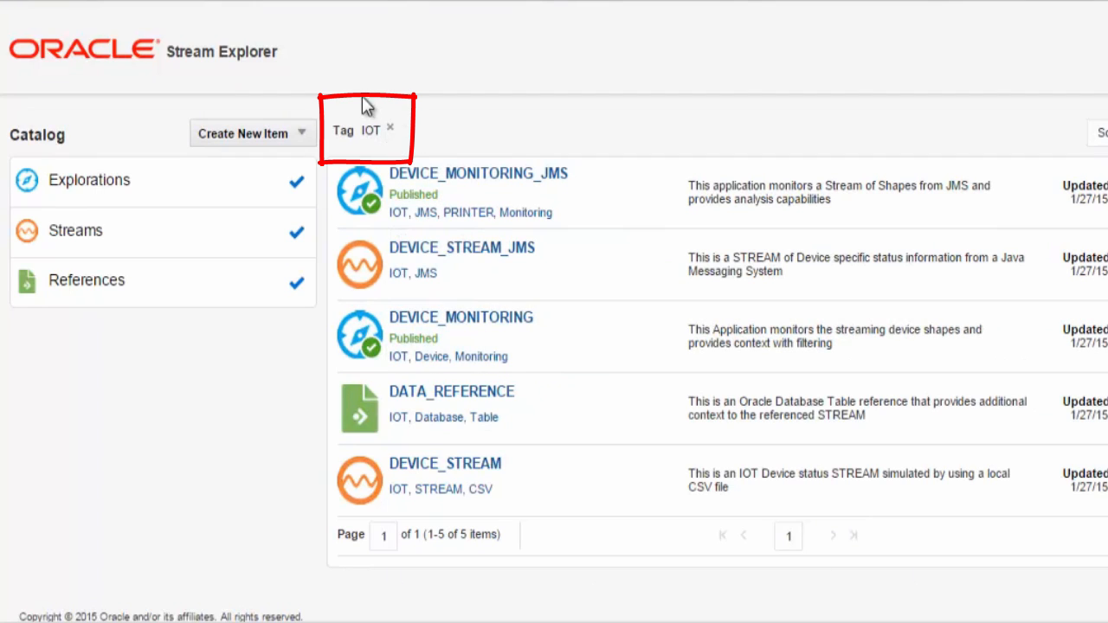
mouse_move(348, 154)
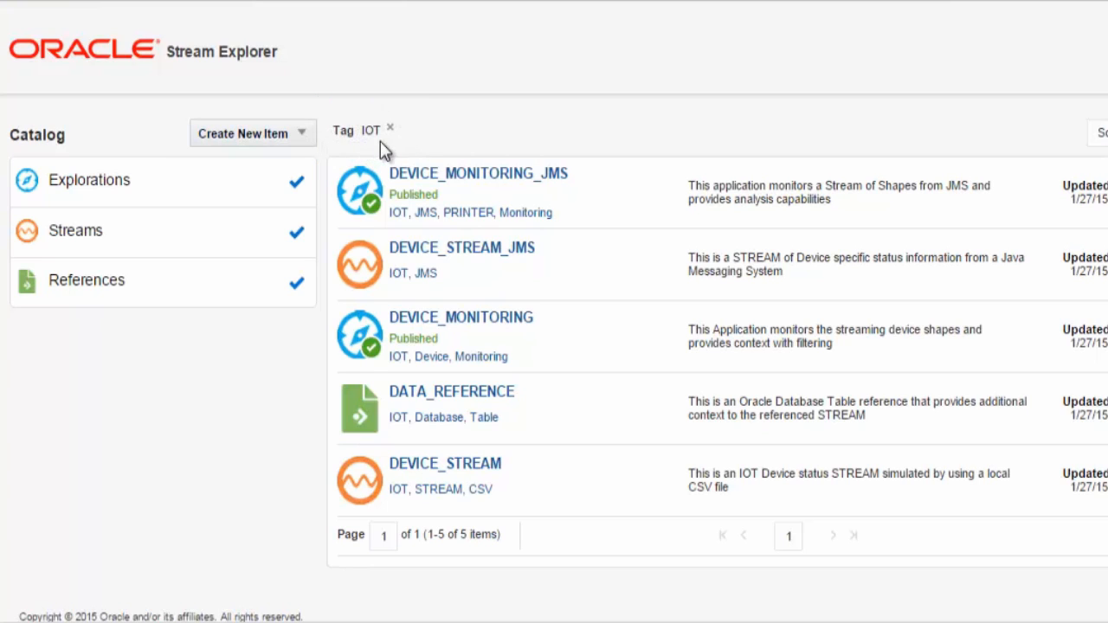
mouse_move(441, 343)
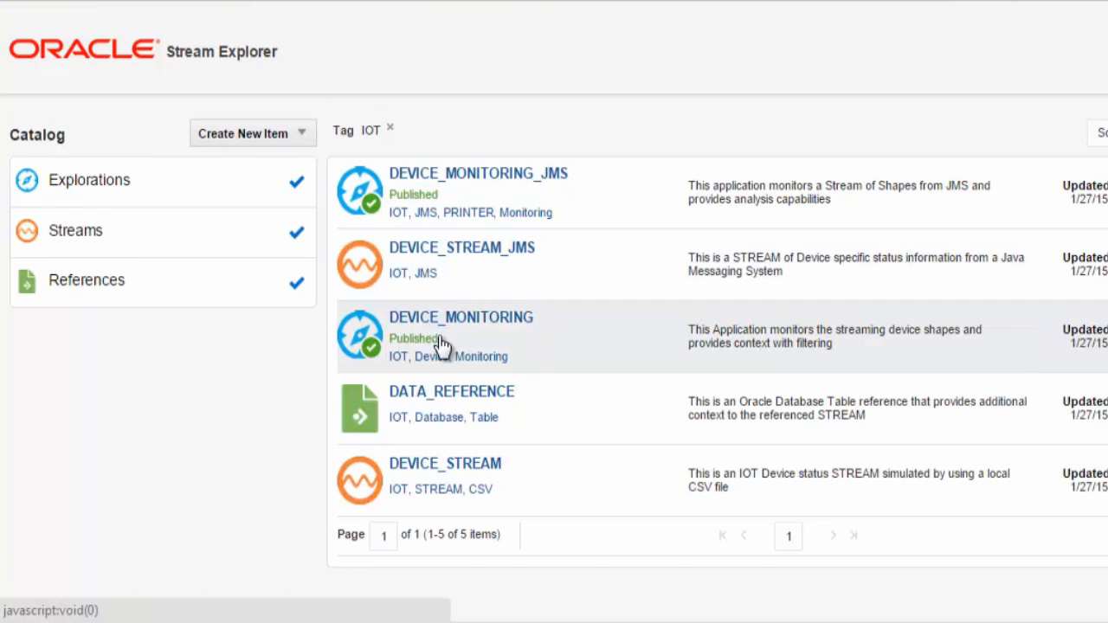
mouse_move(578, 533)
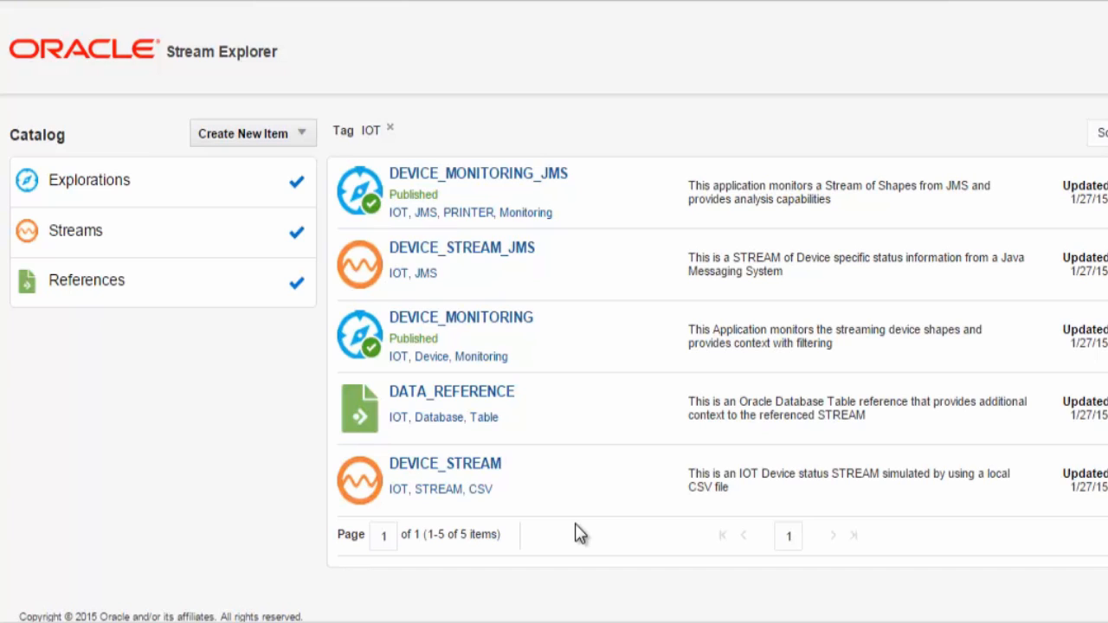
mouse_move(297, 209)
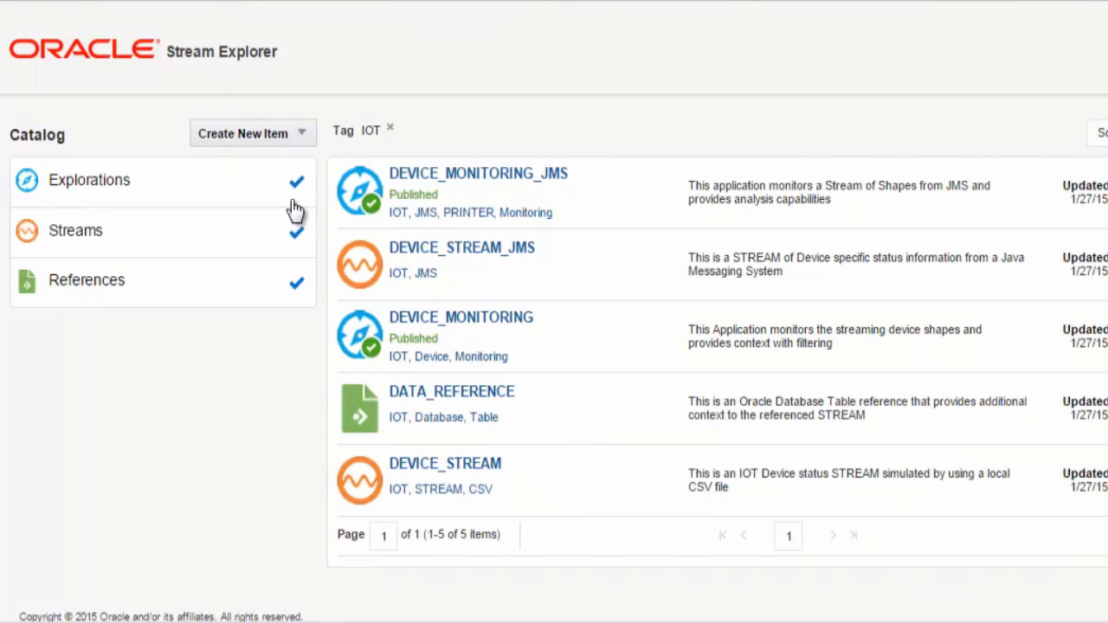
- Review the Create New Item types and the Pattern submenu (Top N, Down Trend, Fluctuation)
left_click(252, 132)
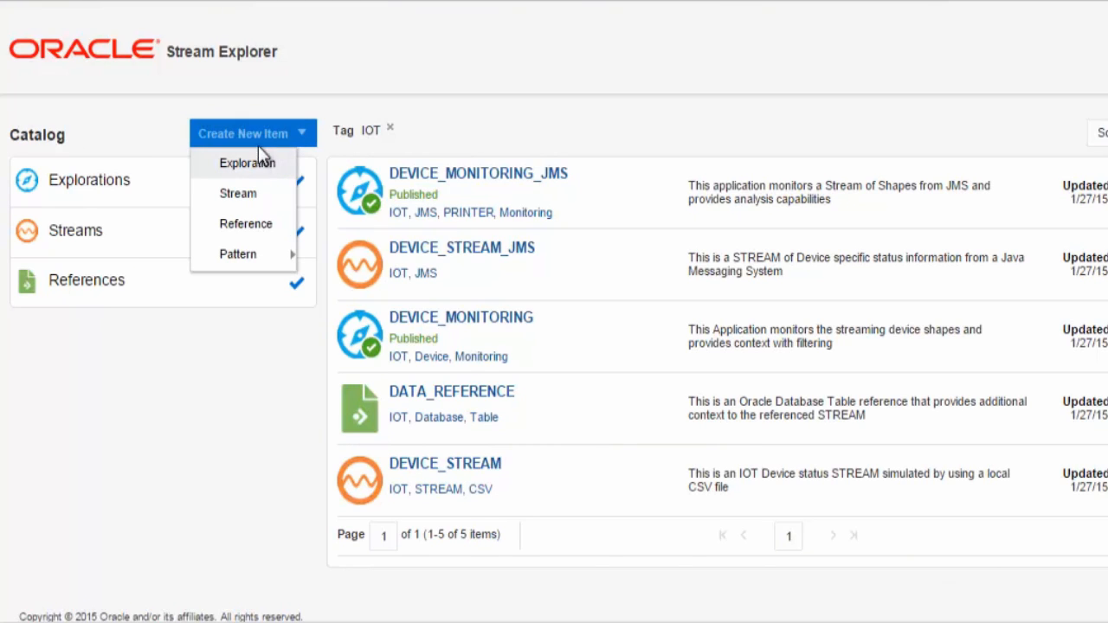
mouse_move(238, 193)
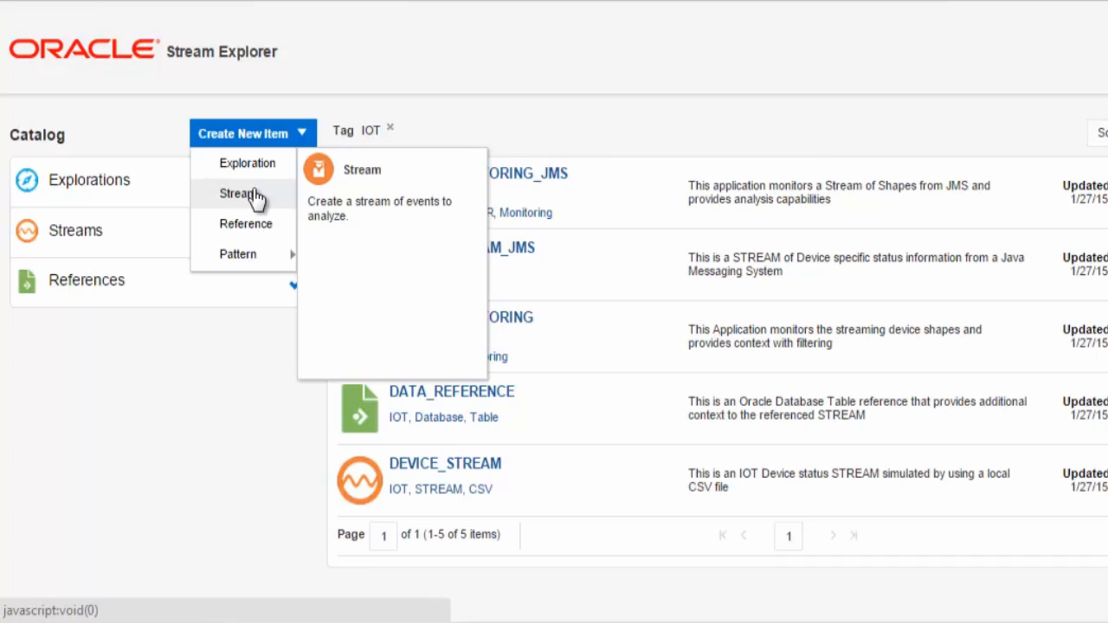
mouse_move(255, 227)
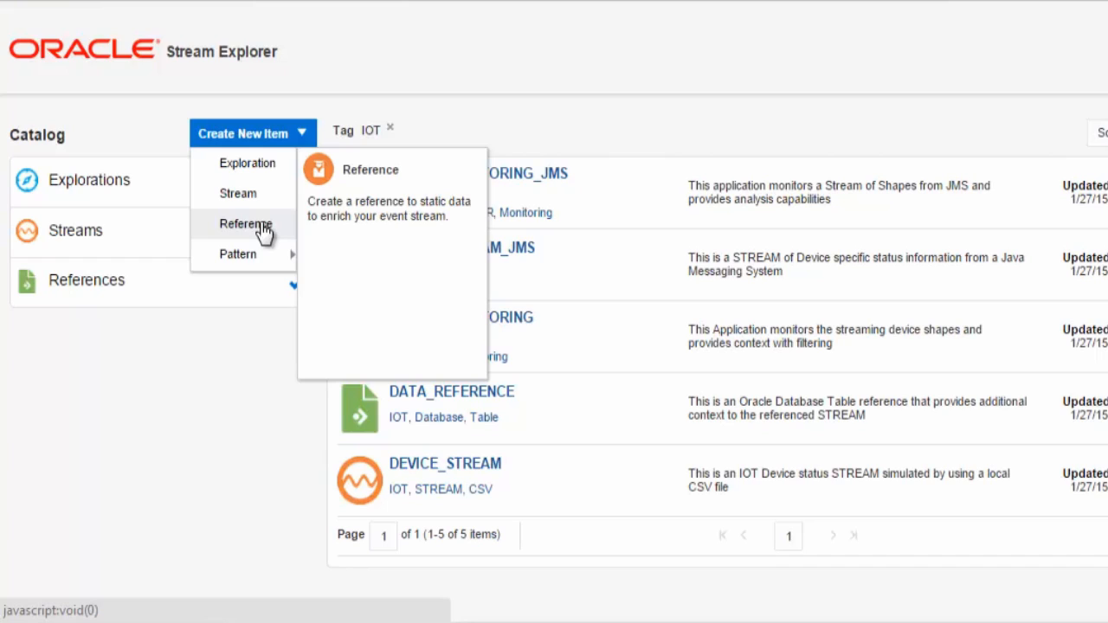
mouse_move(241, 260)
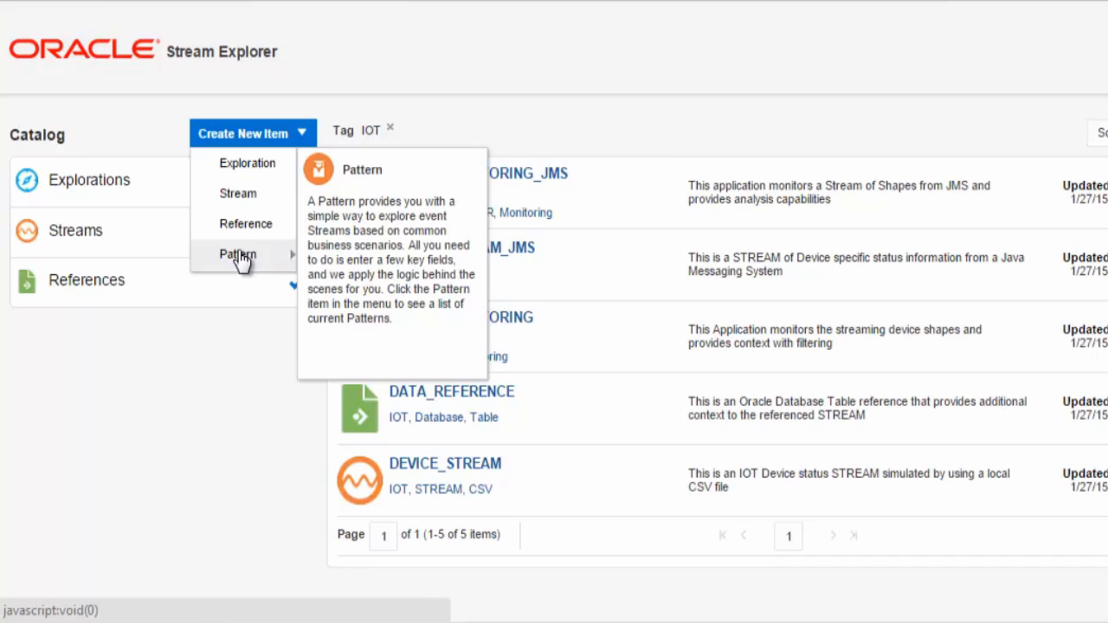
mouse_move(241, 260)
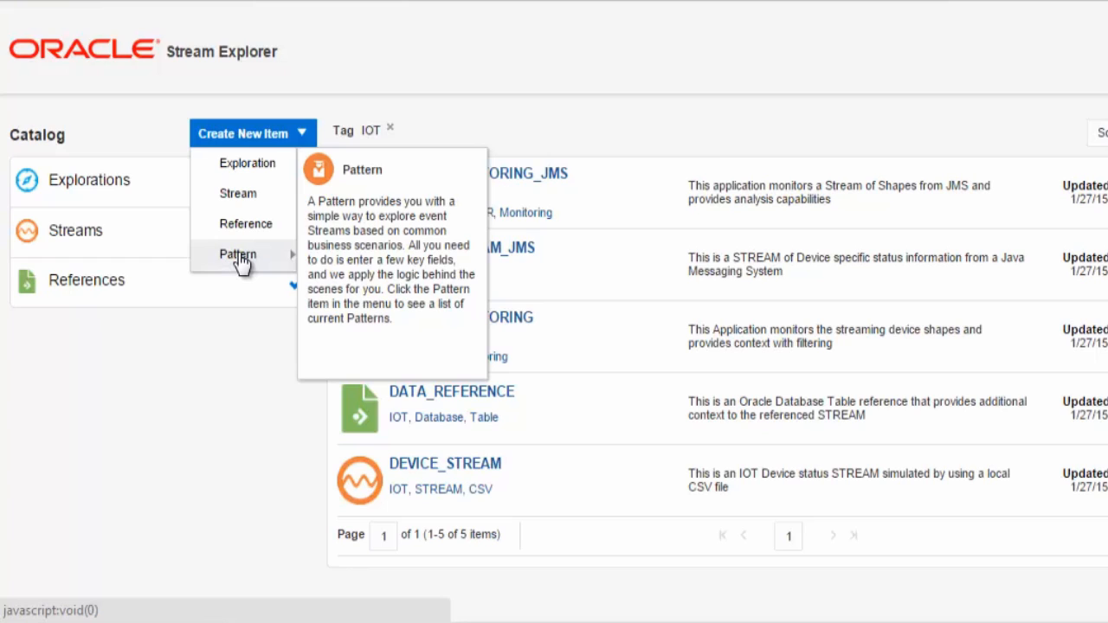
left_click(238, 253)
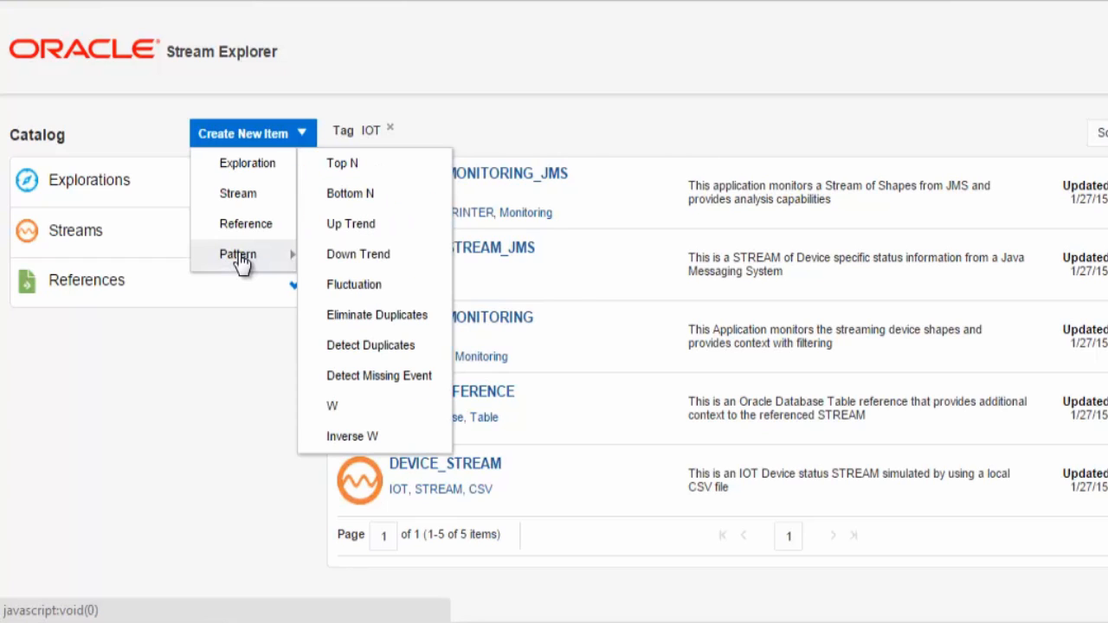
mouse_move(342, 163)
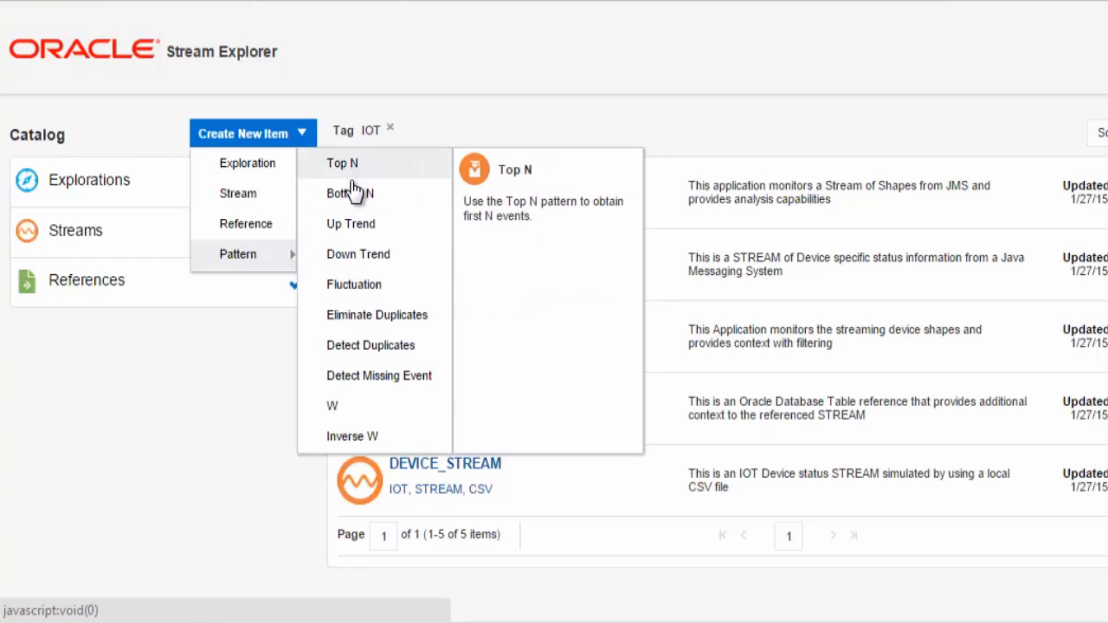
mouse_move(357, 259)
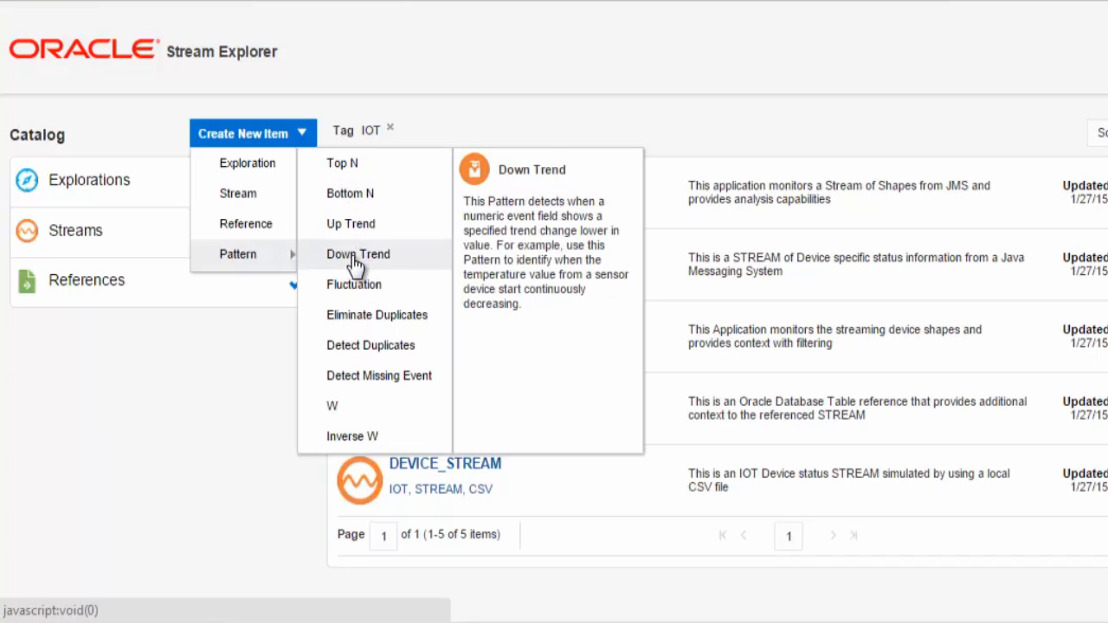
mouse_move(354, 284)
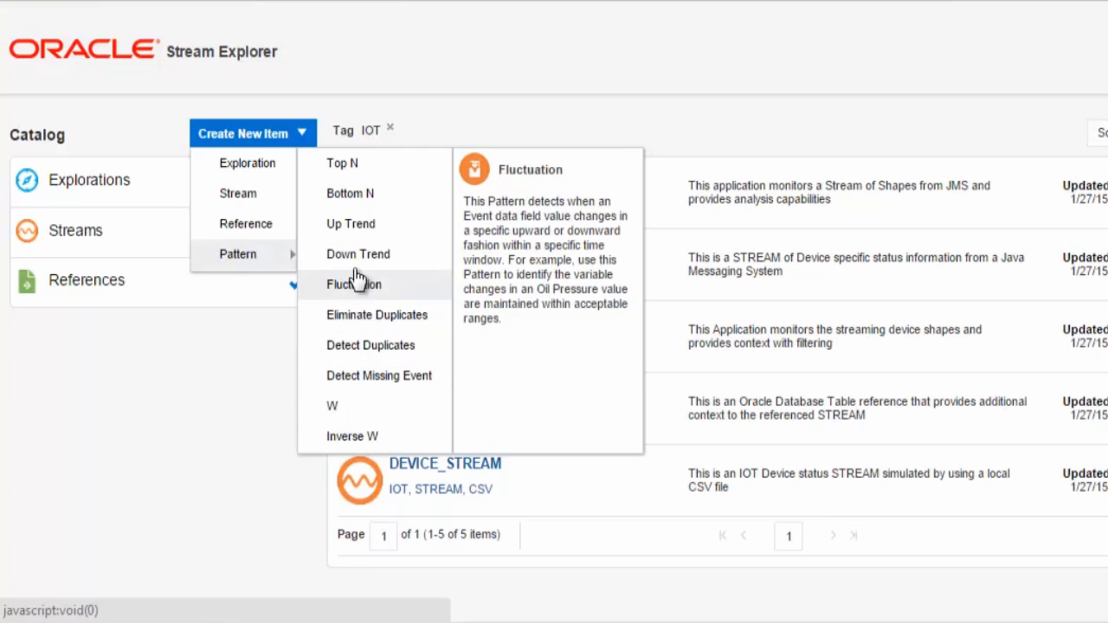
mouse_move(247, 162)
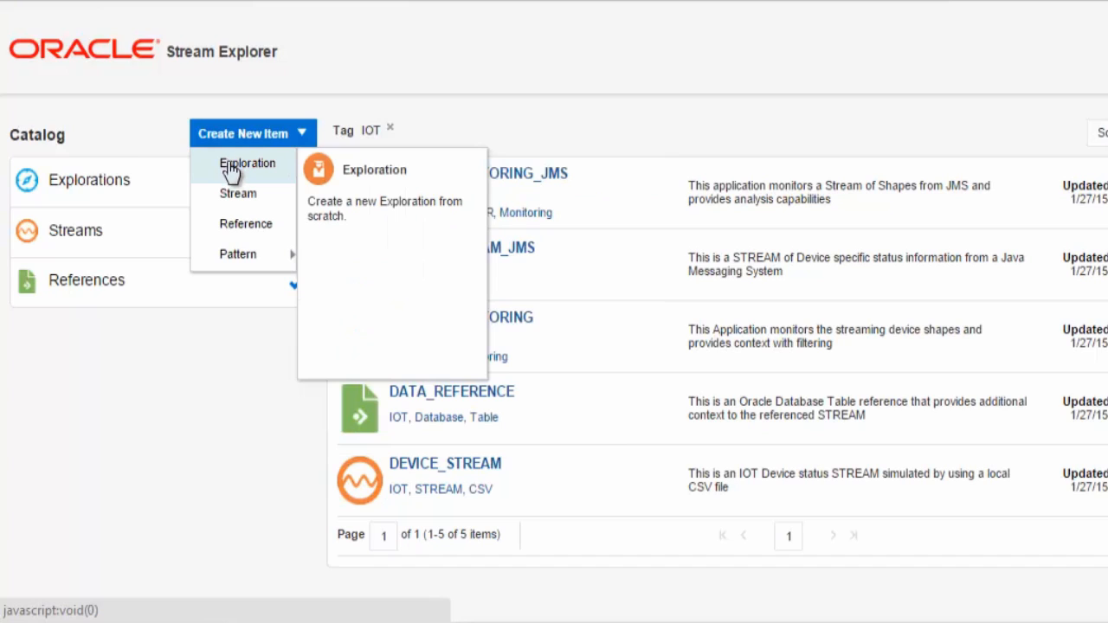
mouse_move(236, 173)
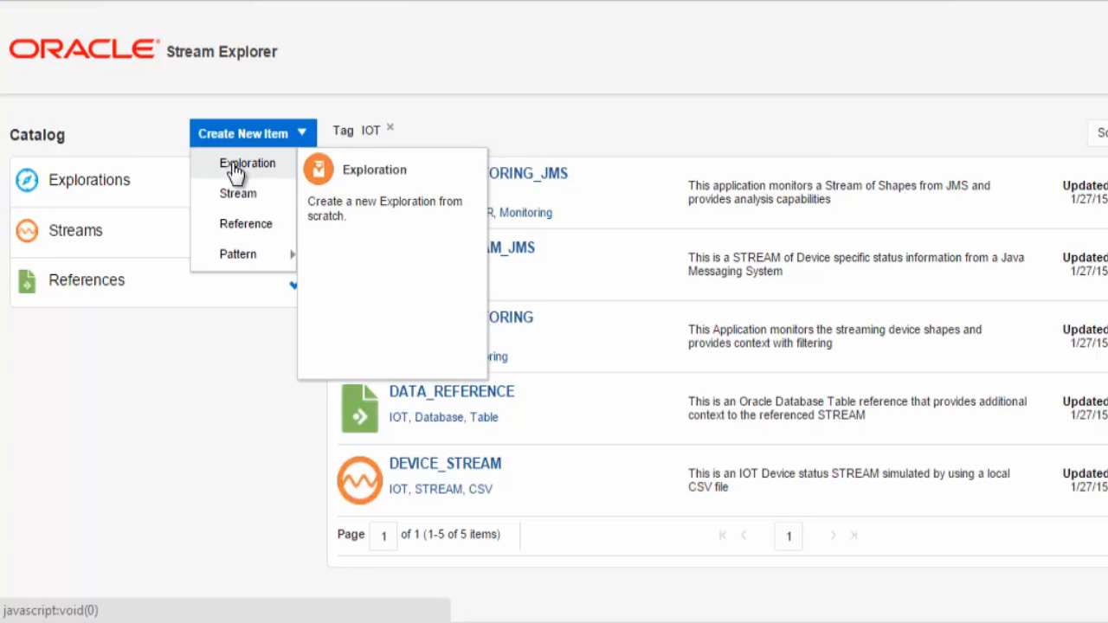
mouse_move(531, 143)
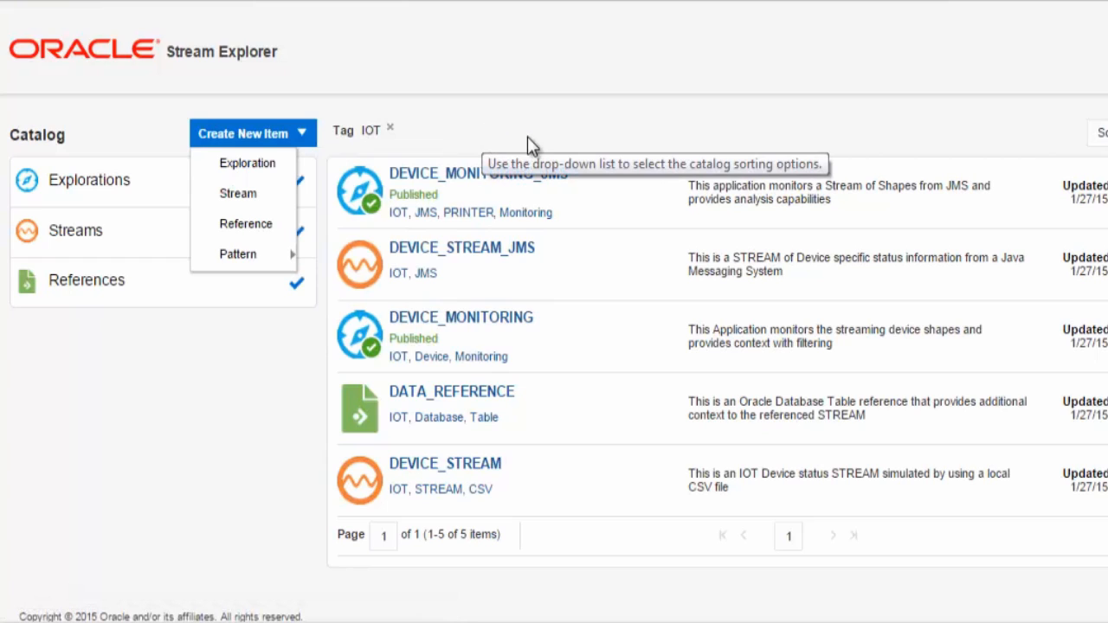
mouse_move(447, 417)
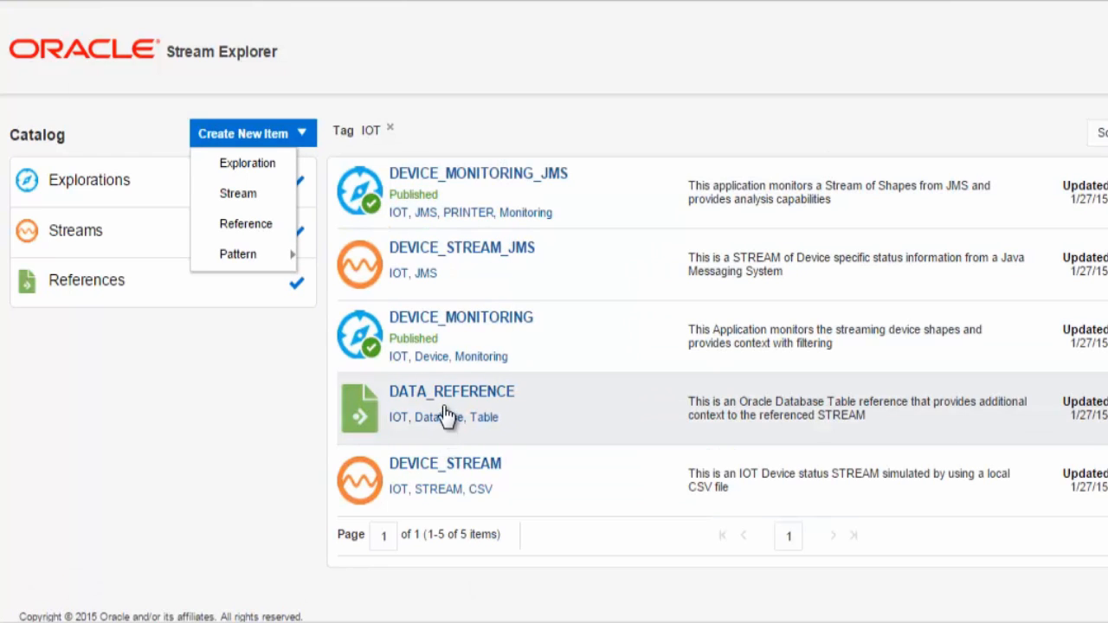
mouse_move(451, 396)
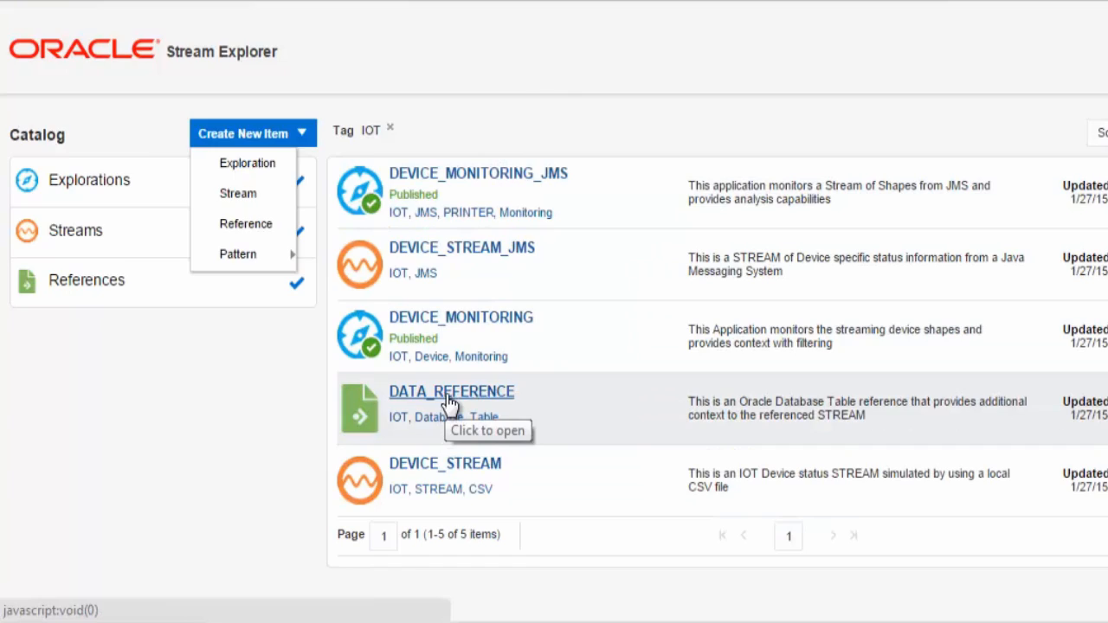
- View DATA_REFERENCE's SX_TABLES data source and fields, then close the details
left_click(451, 391)
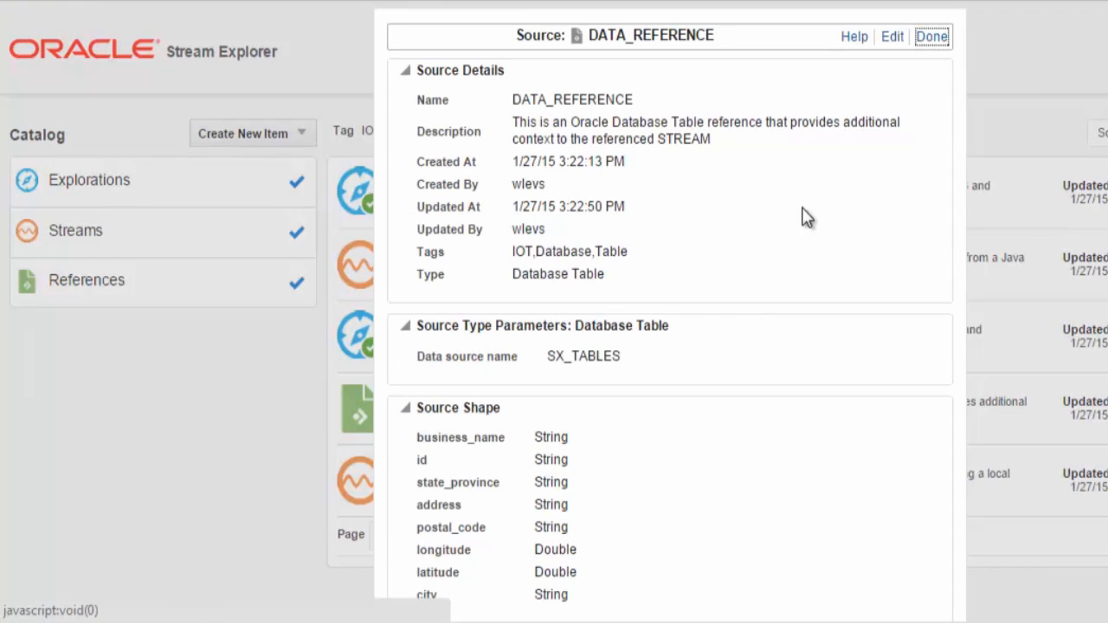
mouse_move(719, 224)
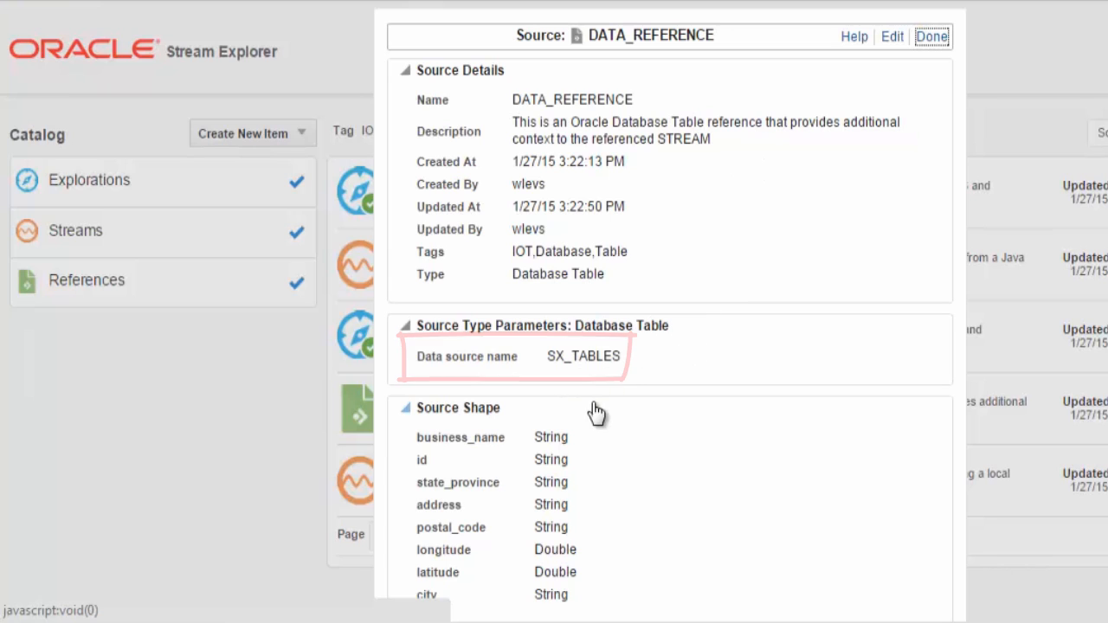
mouse_move(584, 465)
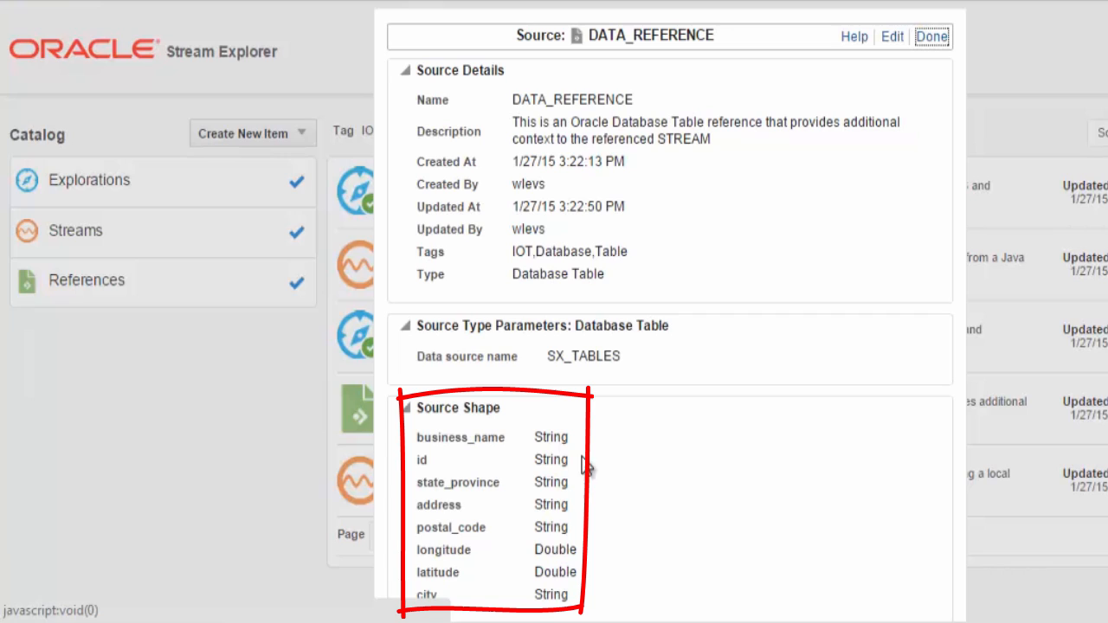
mouse_move(593, 465)
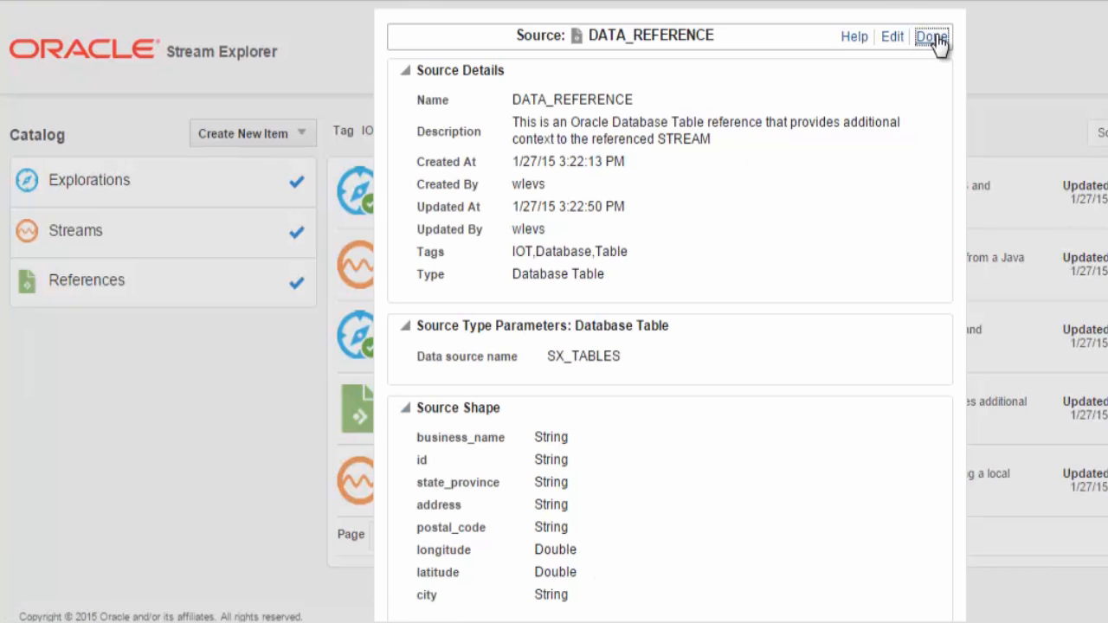
left_click(938, 37)
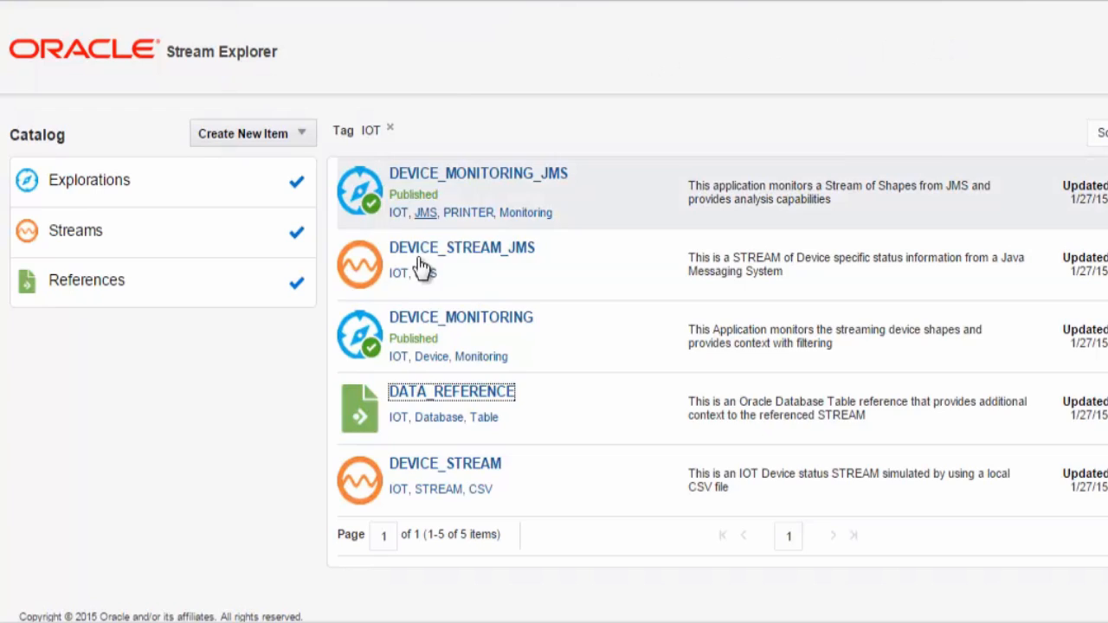
left_click(445, 463)
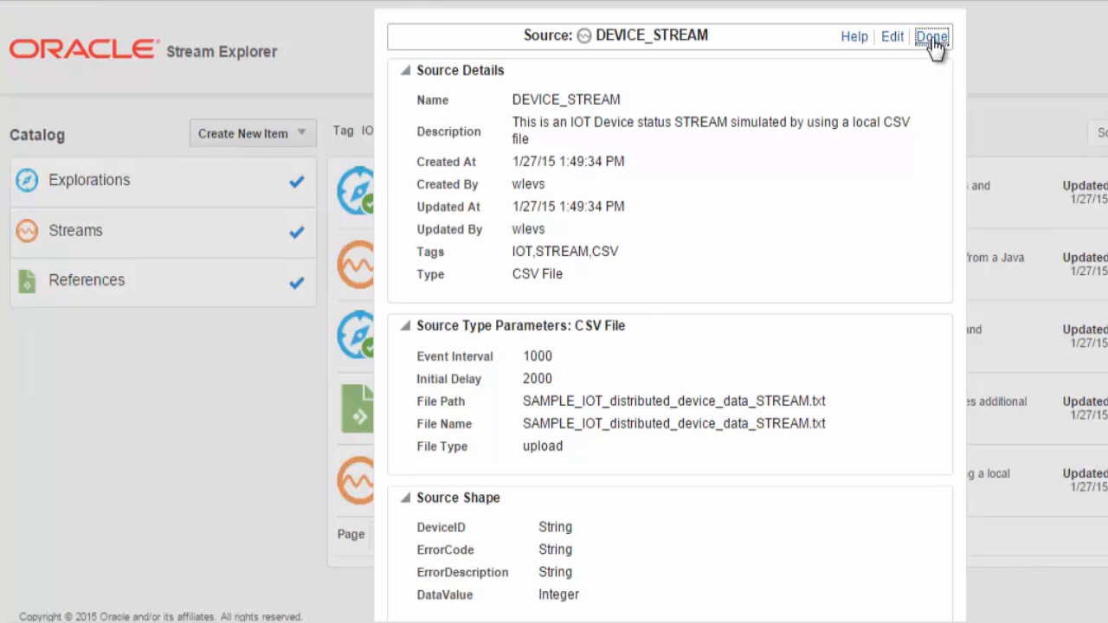
left_click(935, 39)
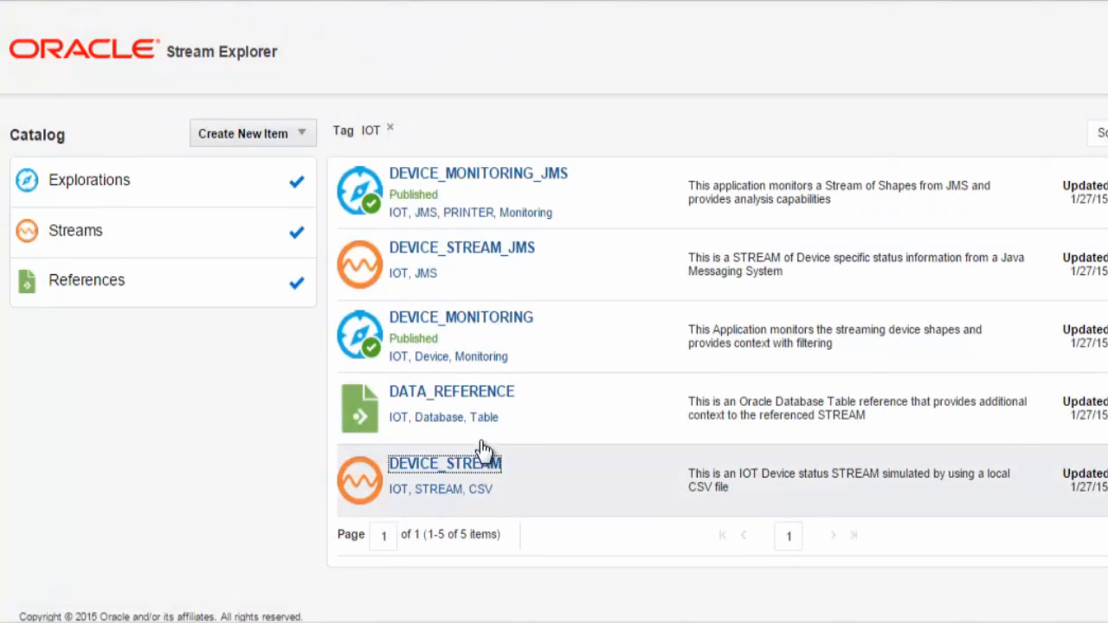
mouse_move(480, 357)
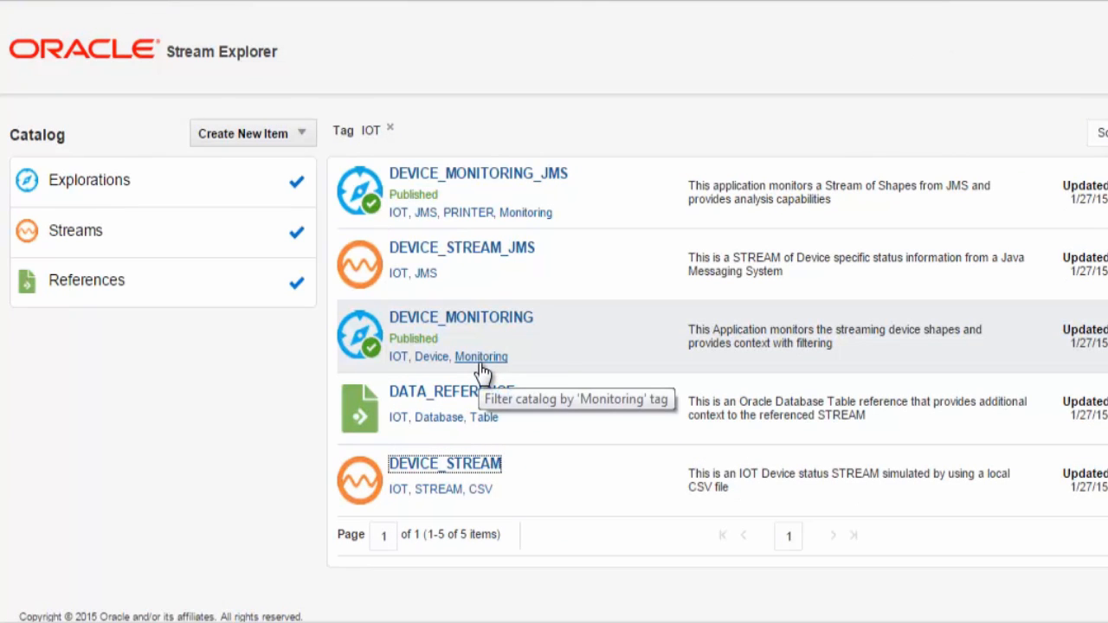
mouse_move(483, 324)
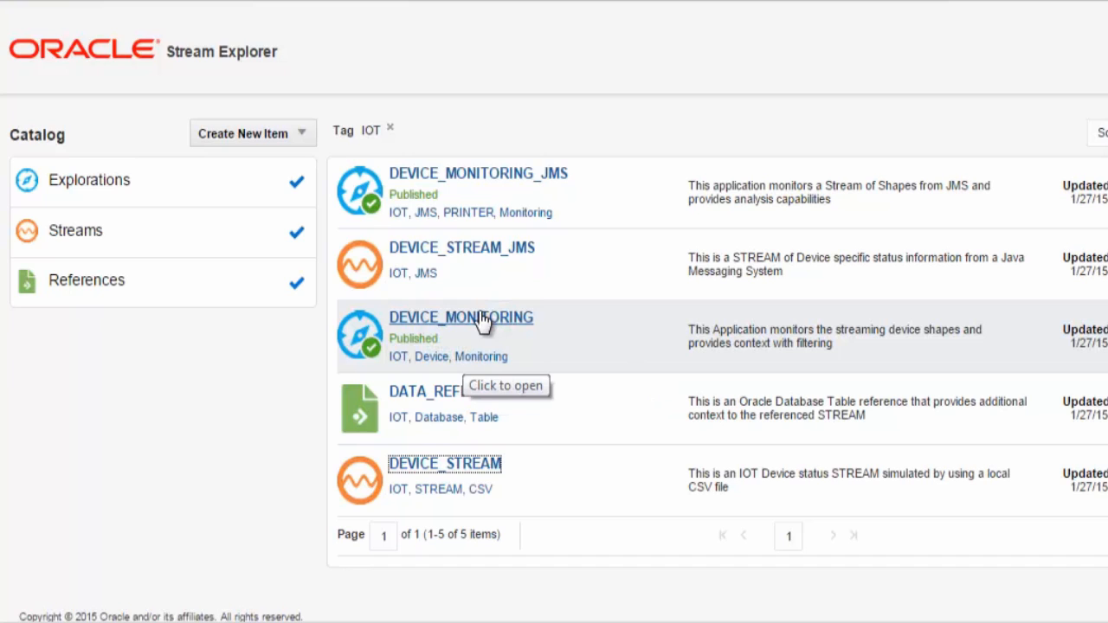
- Open DEVICE_MONITORING and scroll to its live output rows and DataValue chart
left_click(461, 317)
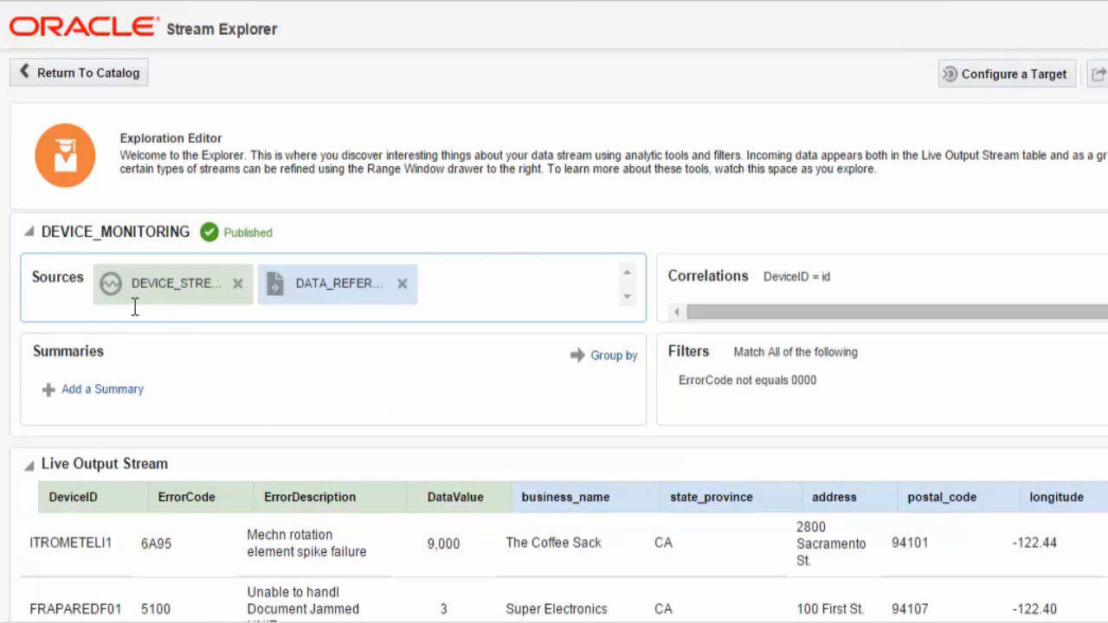
mouse_move(336, 303)
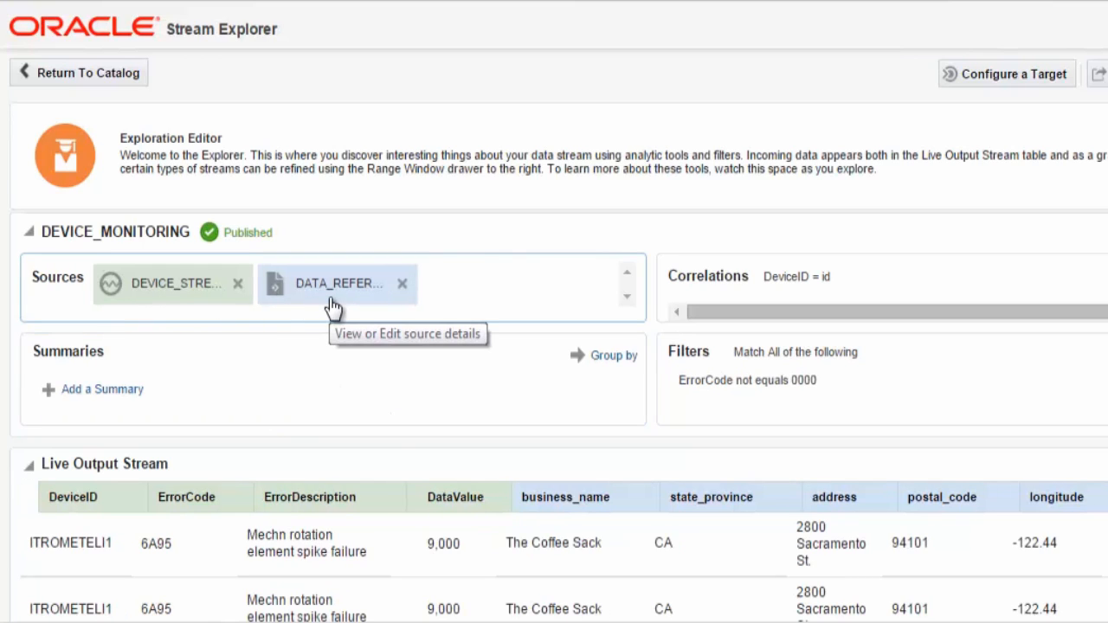
mouse_move(872, 286)
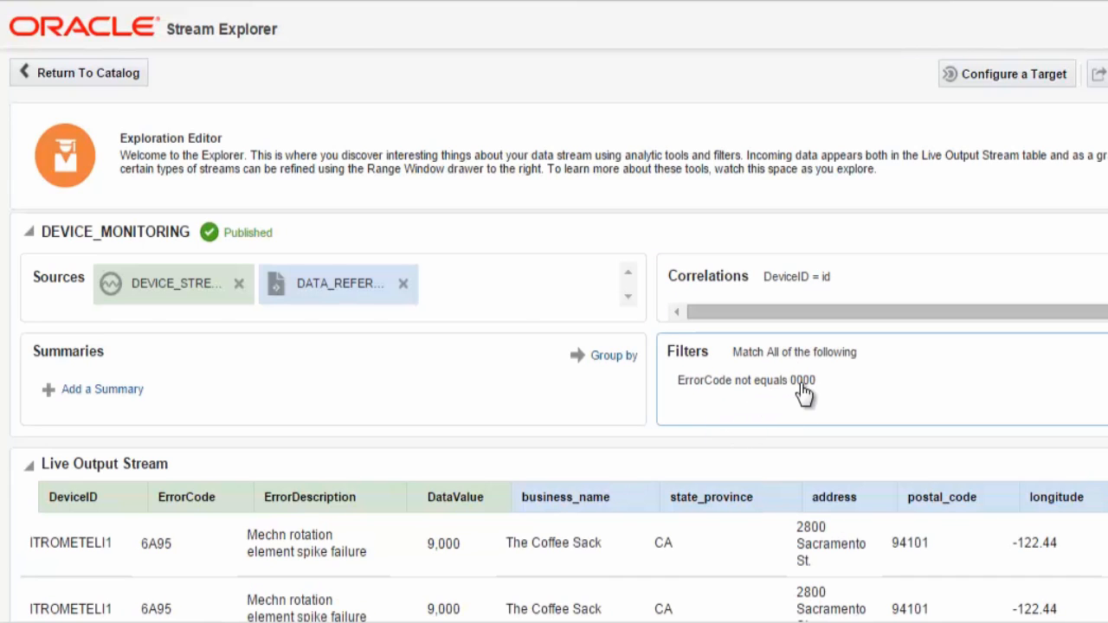
mouse_move(800, 398)
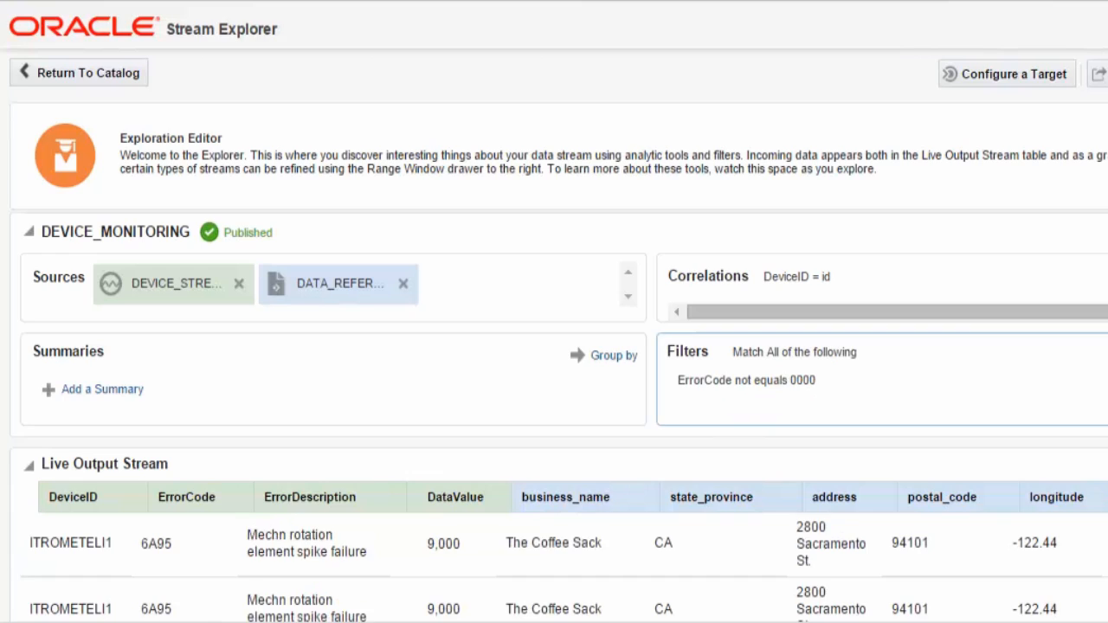
scroll("down", 3)
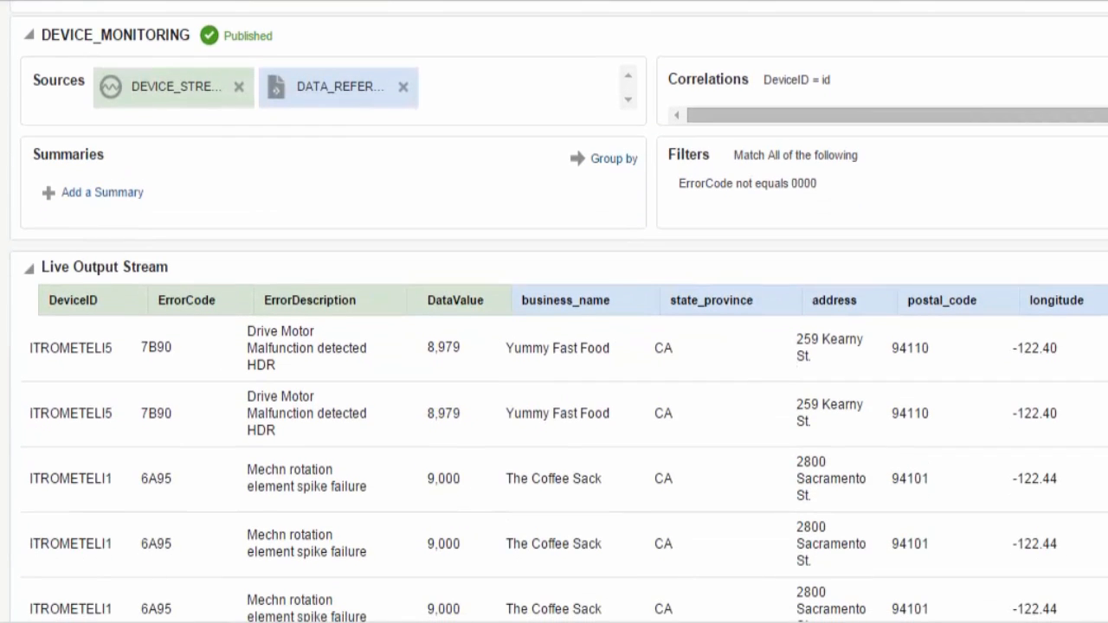
scroll("down", 3)
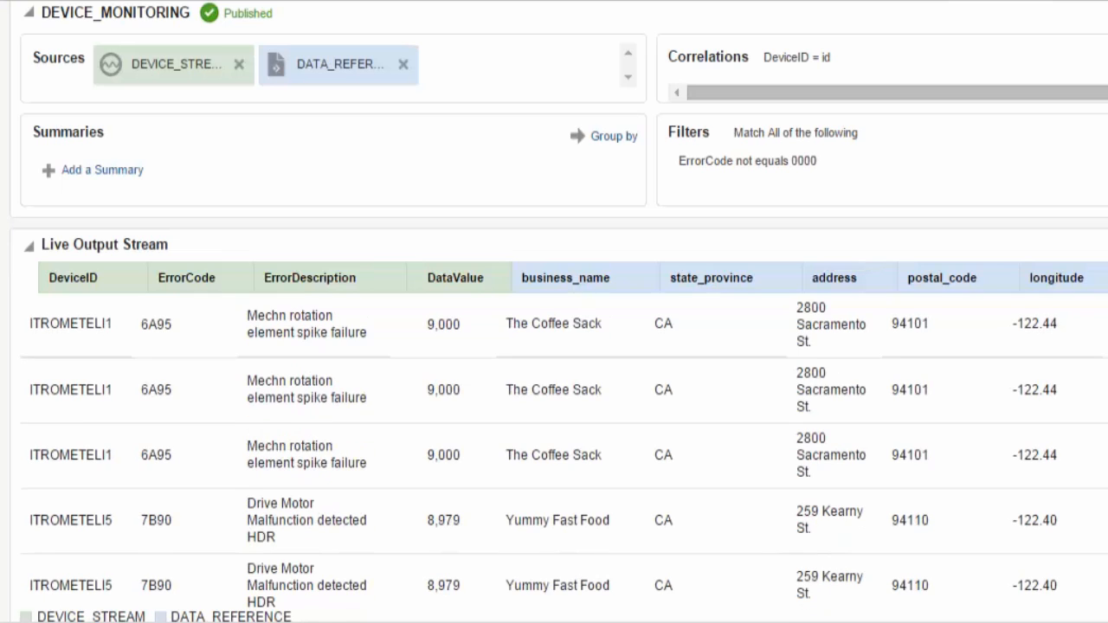
scroll("down", 3)
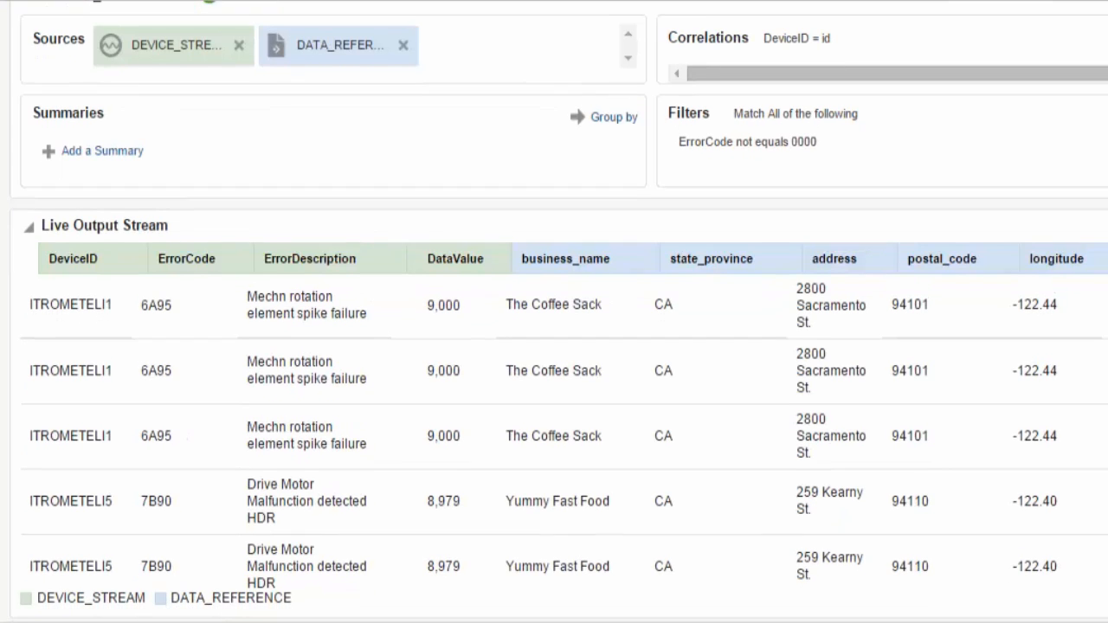
scroll("down", 3)
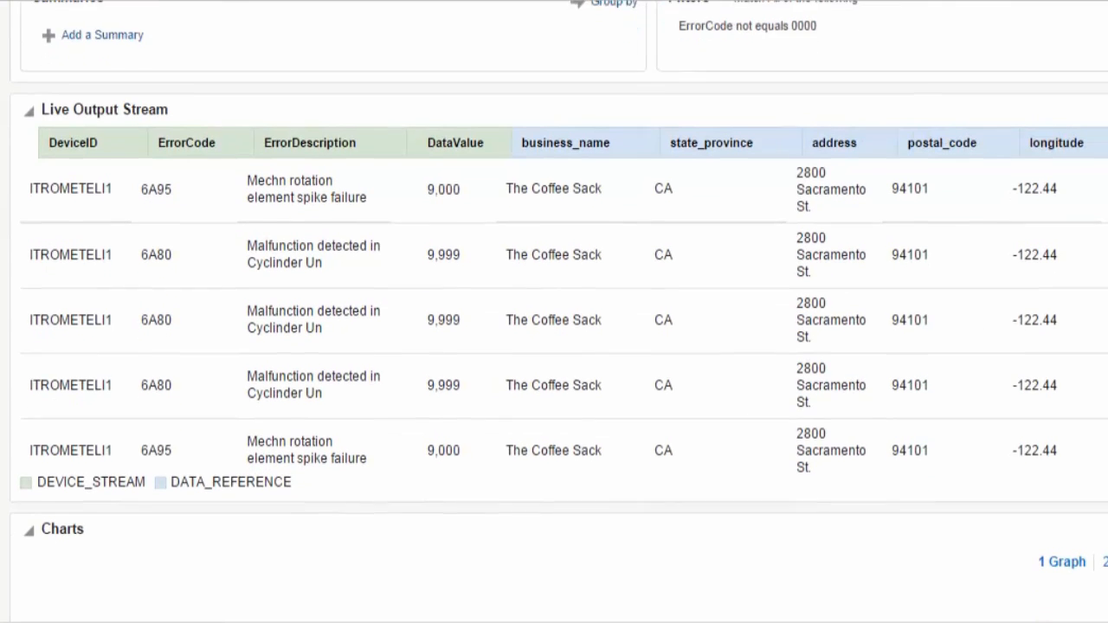
scroll("down", 3)
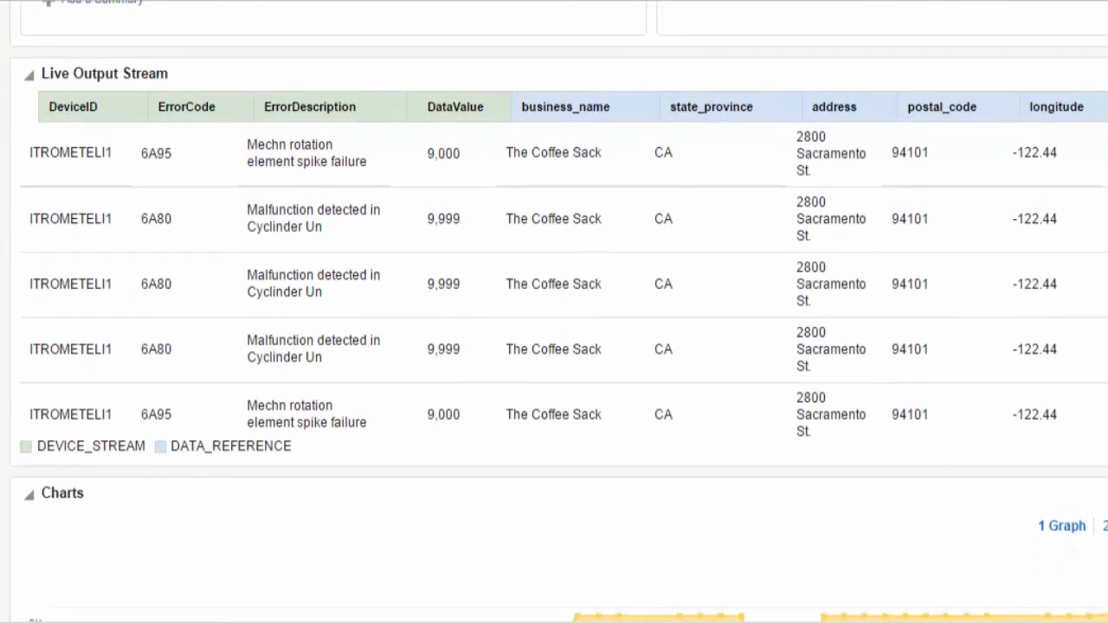
scroll("down", 3)
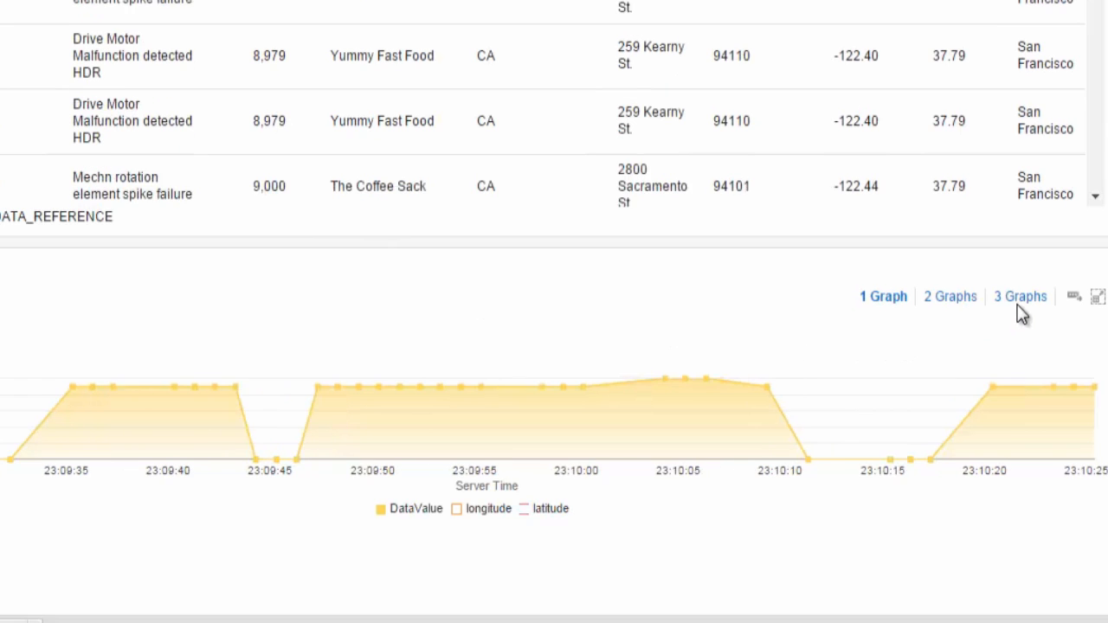
- Show 3 graphs, plot latitude on the middle one, make the third a Scatter Chart
left_click(1020, 297)
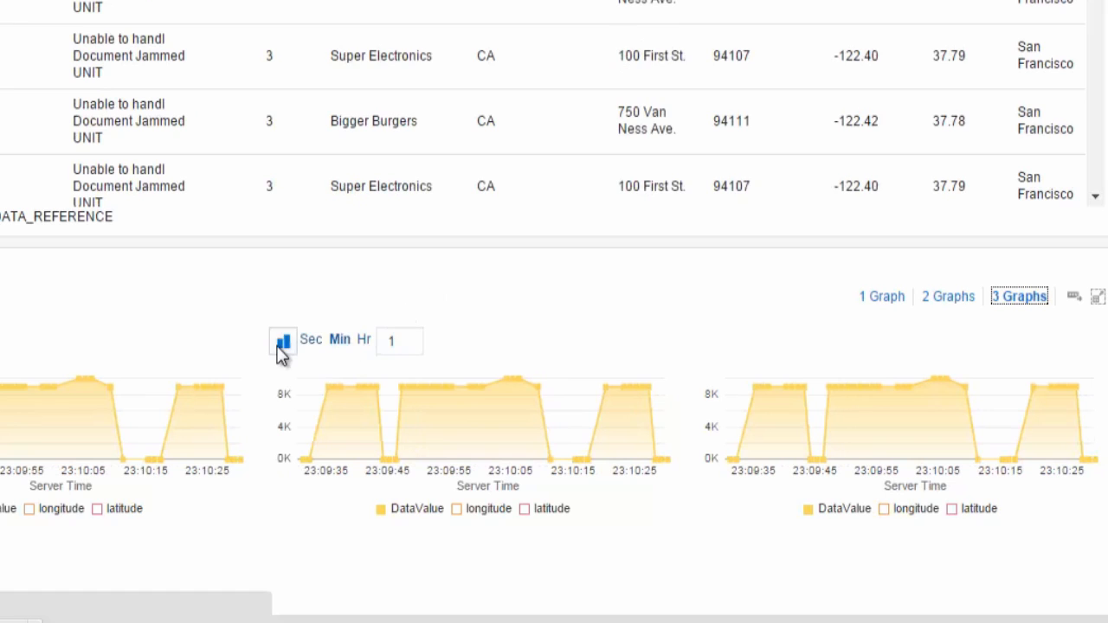
left_click(282, 340)
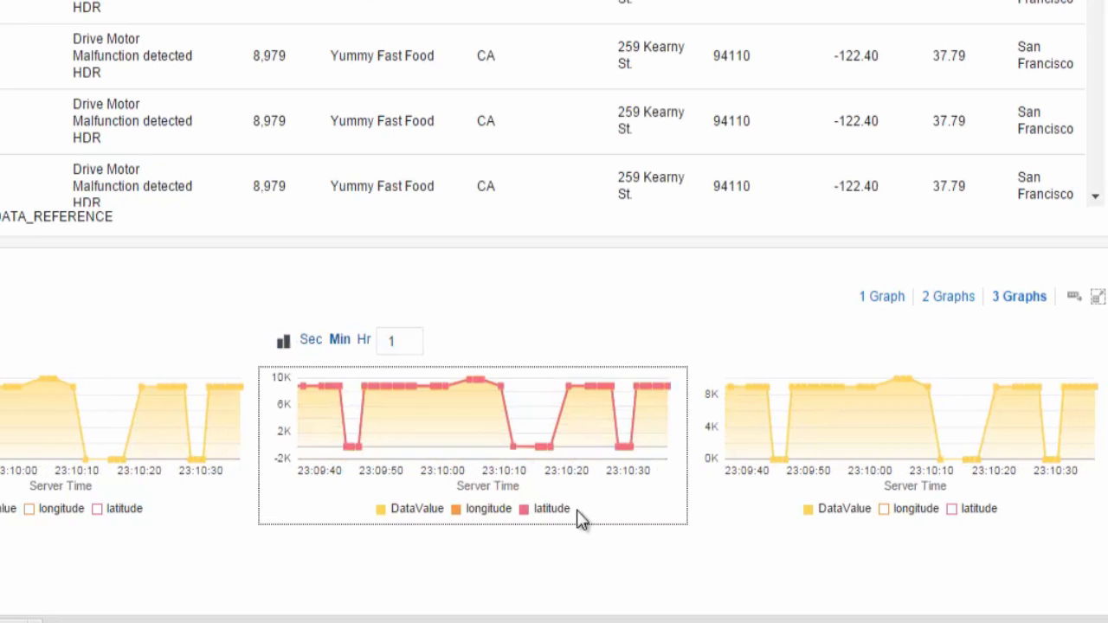
left_click(711, 340)
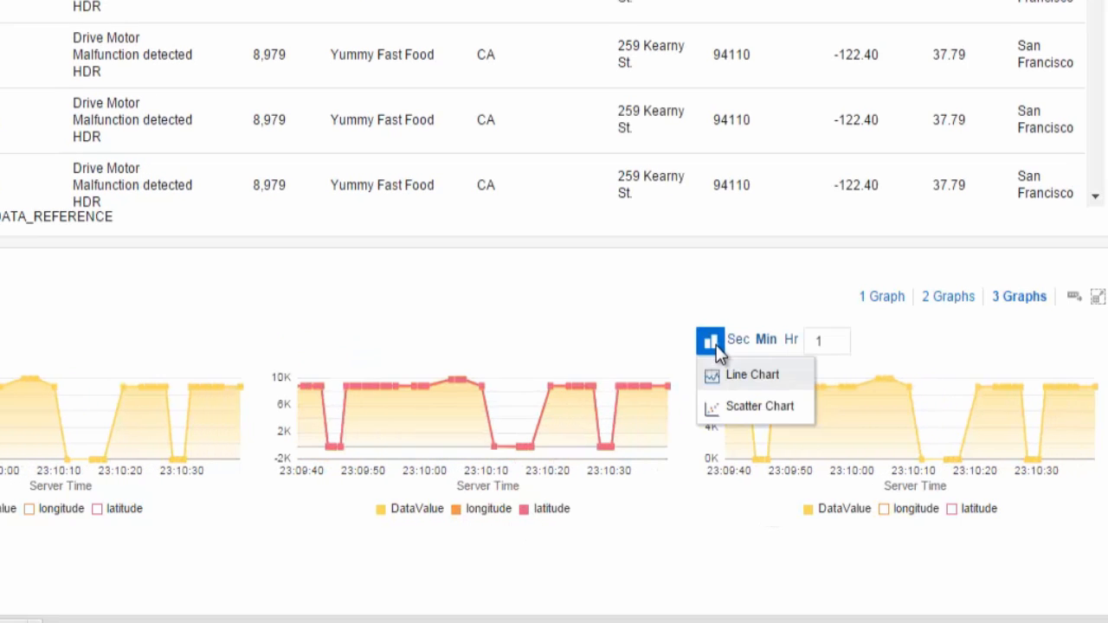
mouse_move(730, 410)
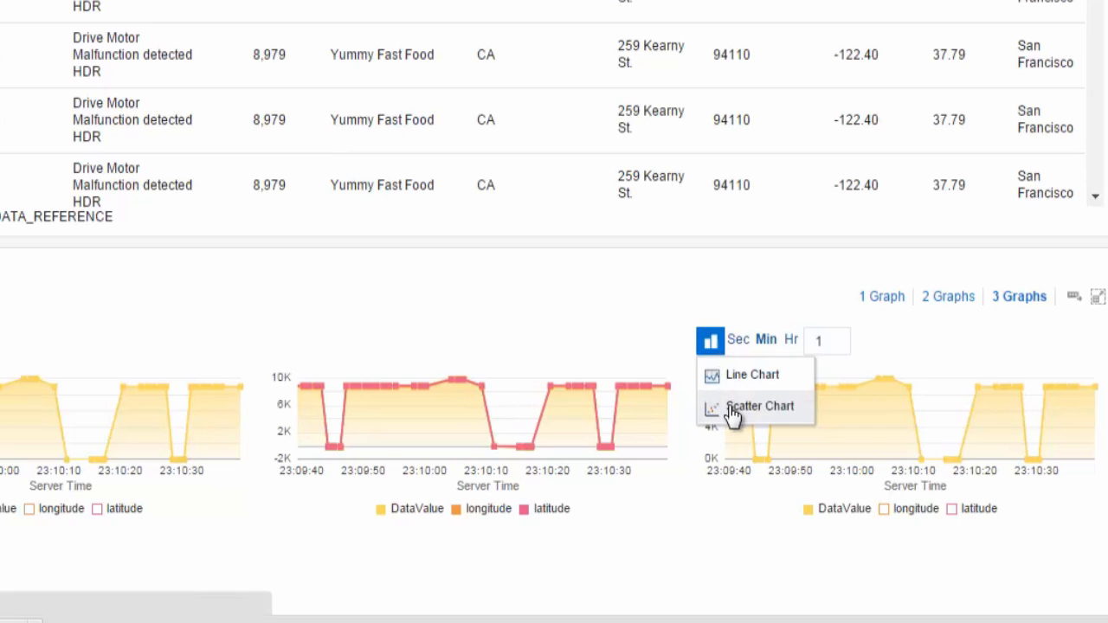
left_click(755, 406)
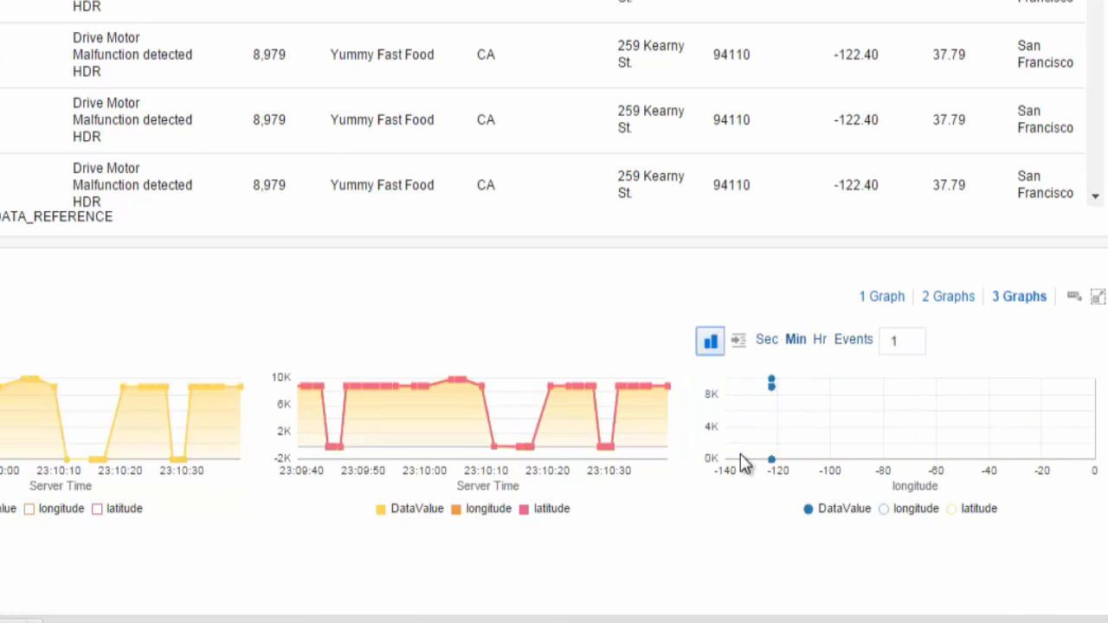
scroll("up", 3)
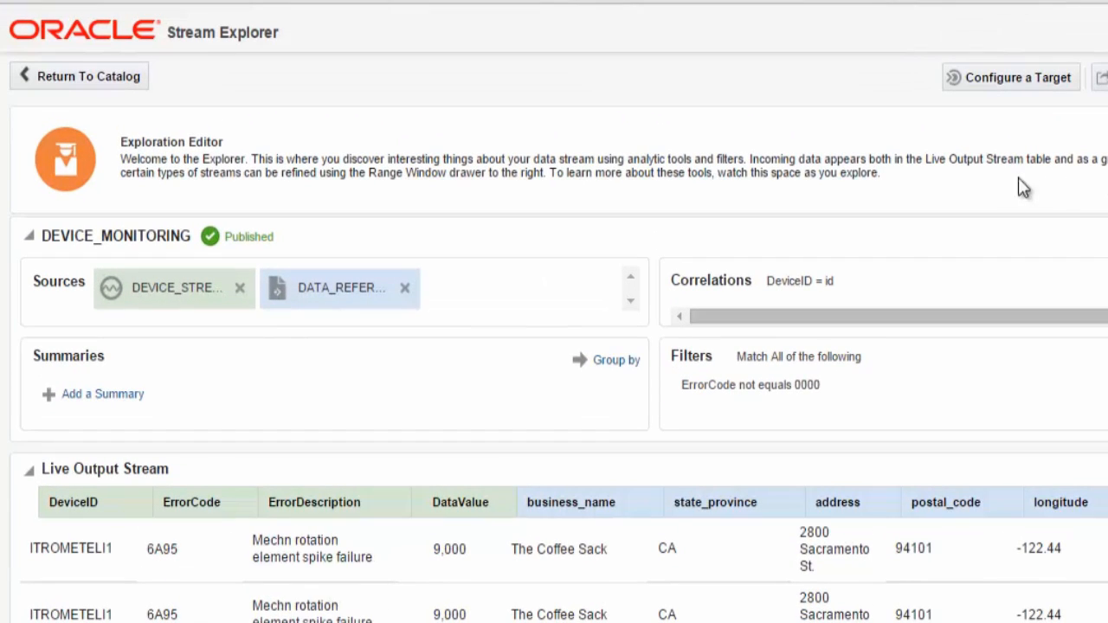
left_click(1010, 77)
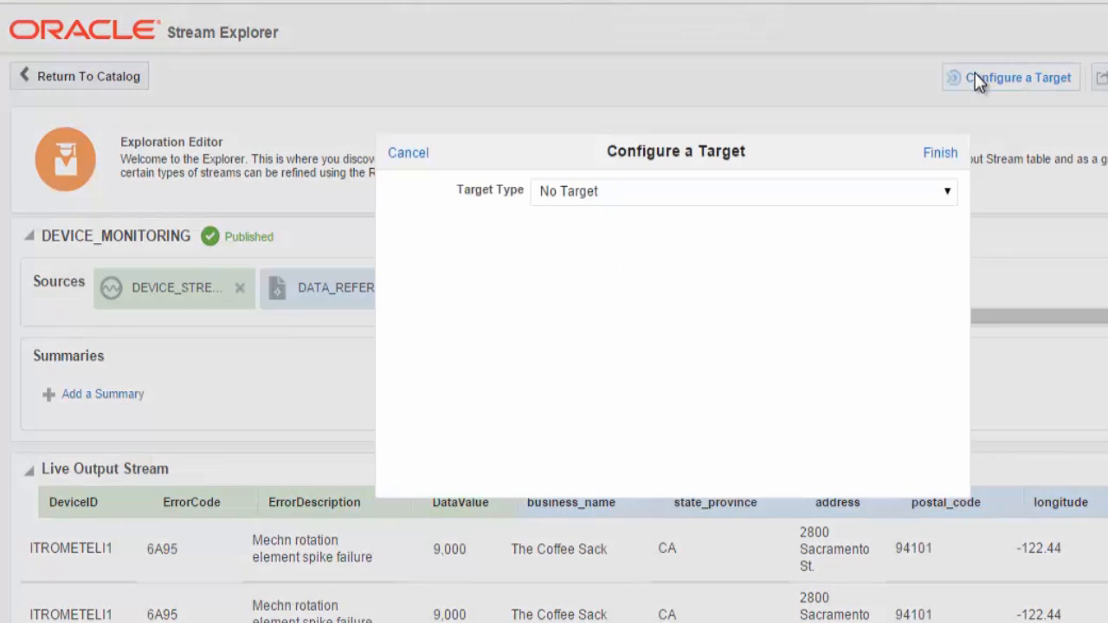
left_click(740, 191)
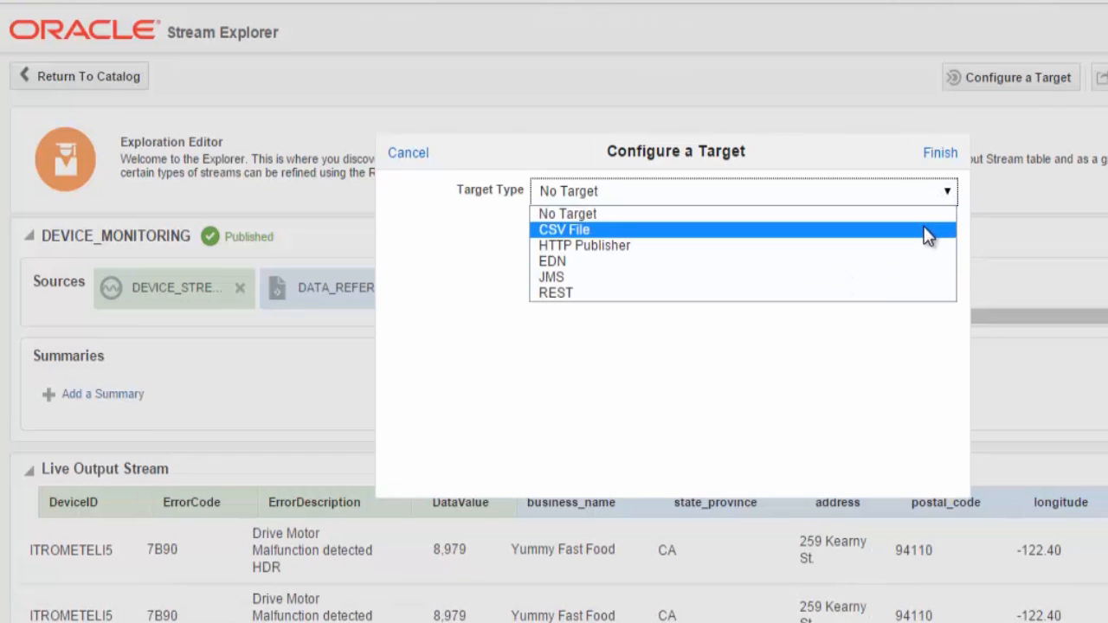
mouse_move(935, 235)
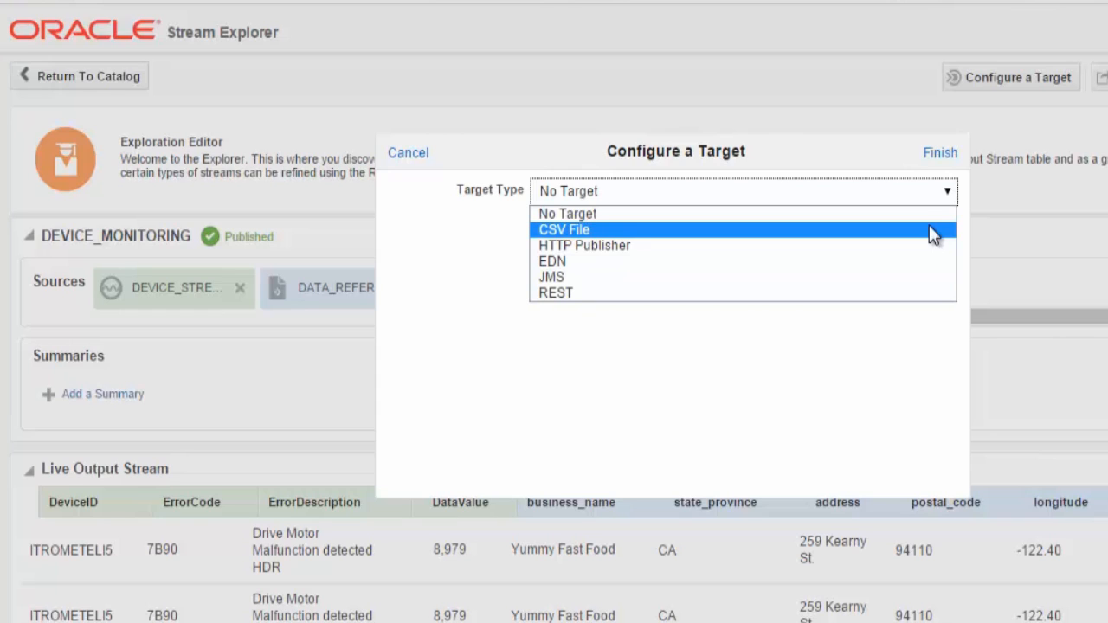
mouse_move(814, 251)
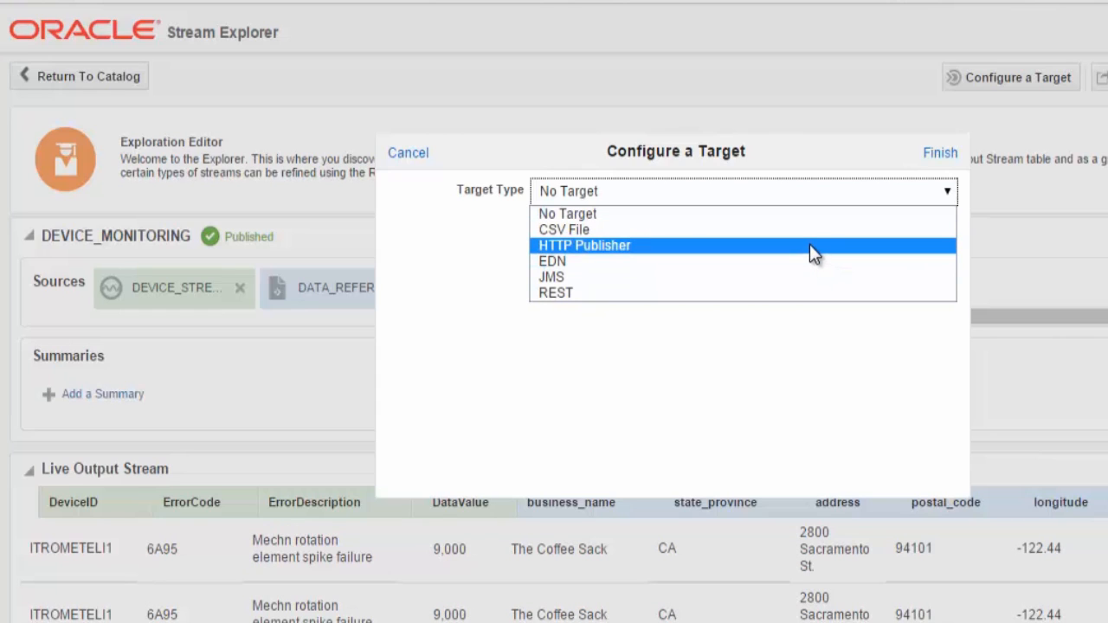
mouse_move(811, 263)
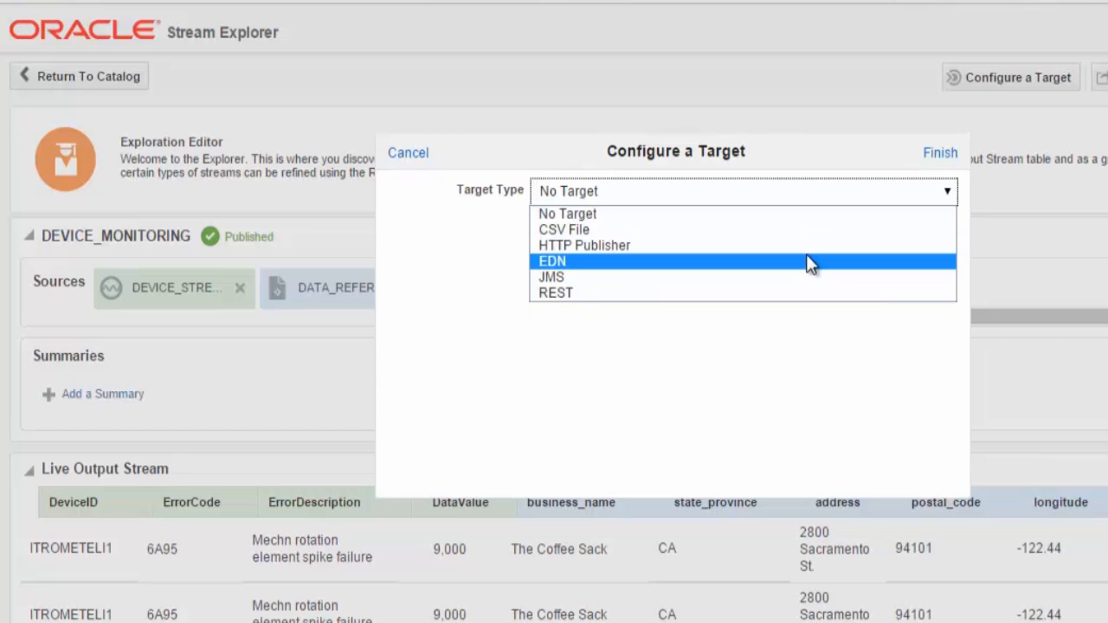
mouse_move(809, 284)
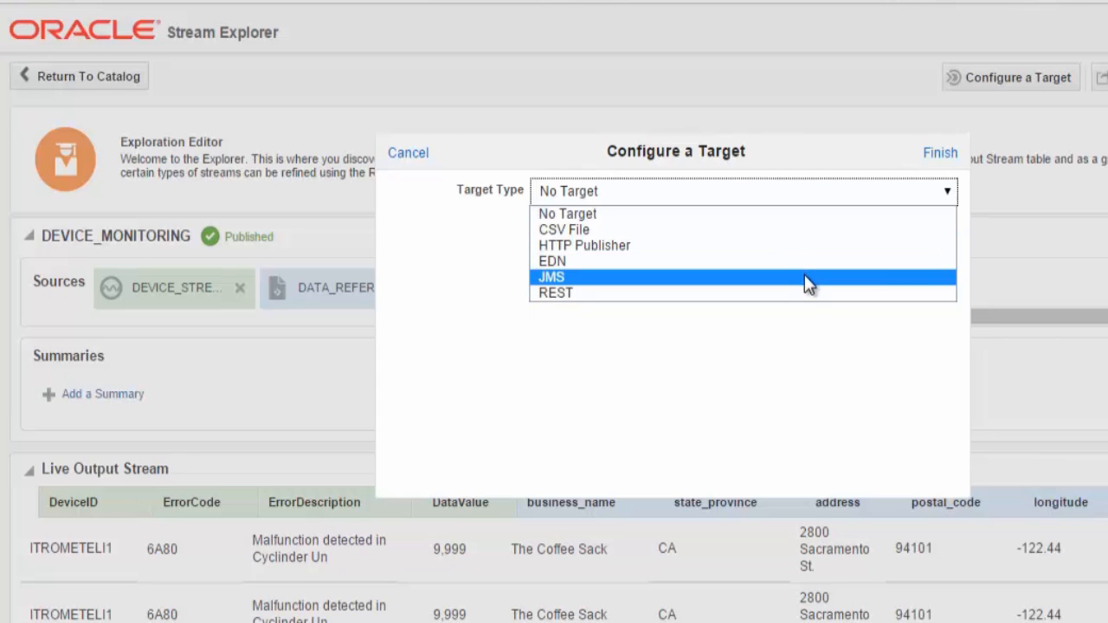
mouse_move(803, 301)
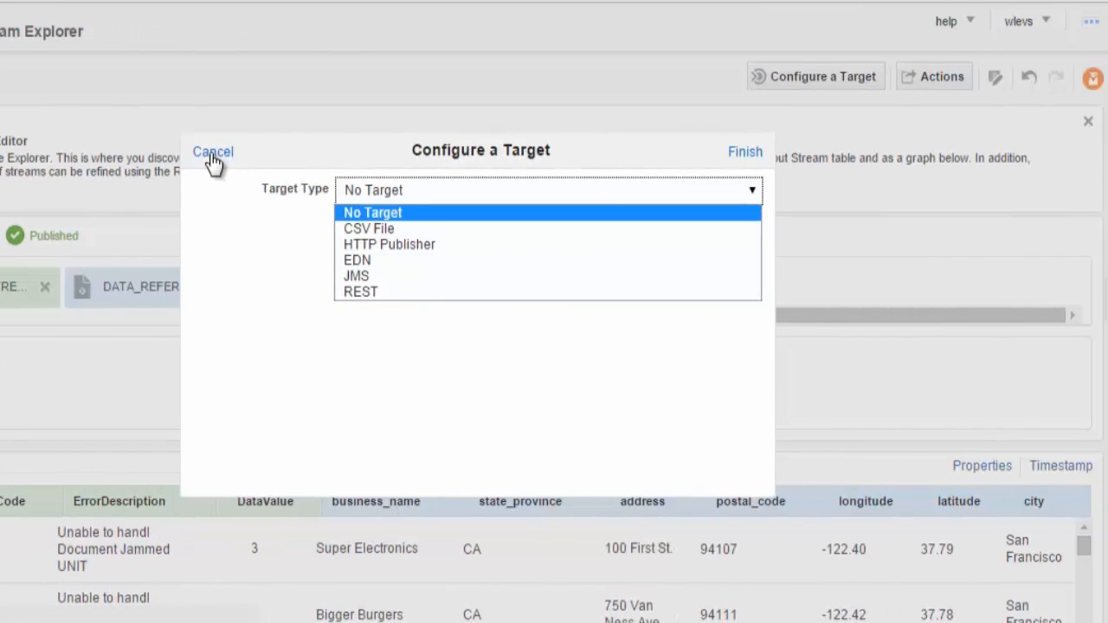
left_click(213, 152)
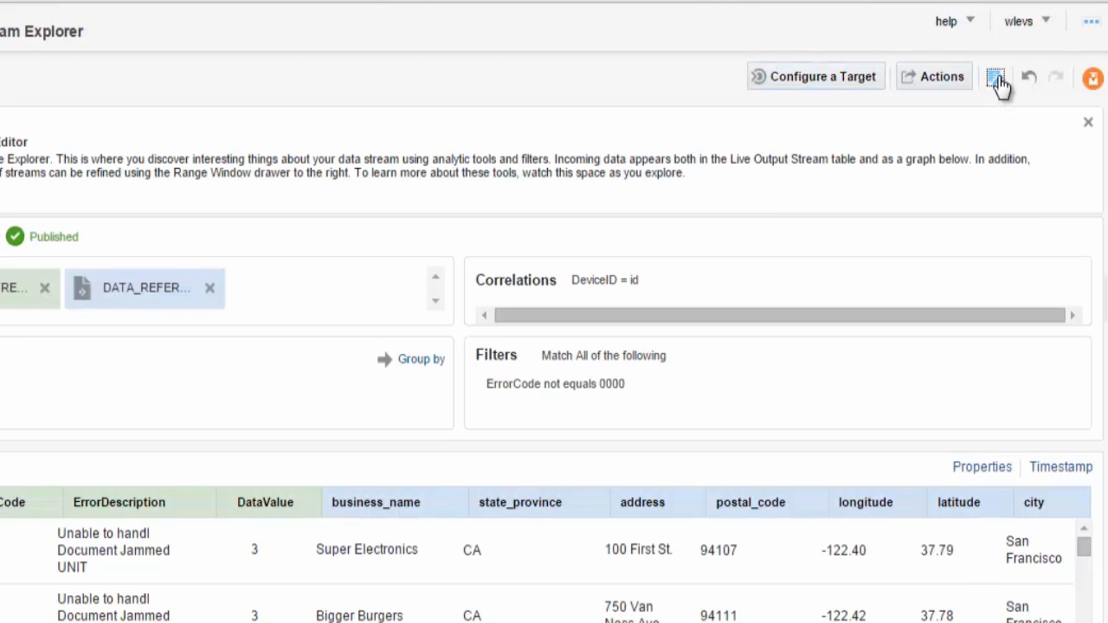
- Open DEVICE_MONITORING's info and edit its name, description and IOT, Device, Monitoring tags
left_click(995, 76)
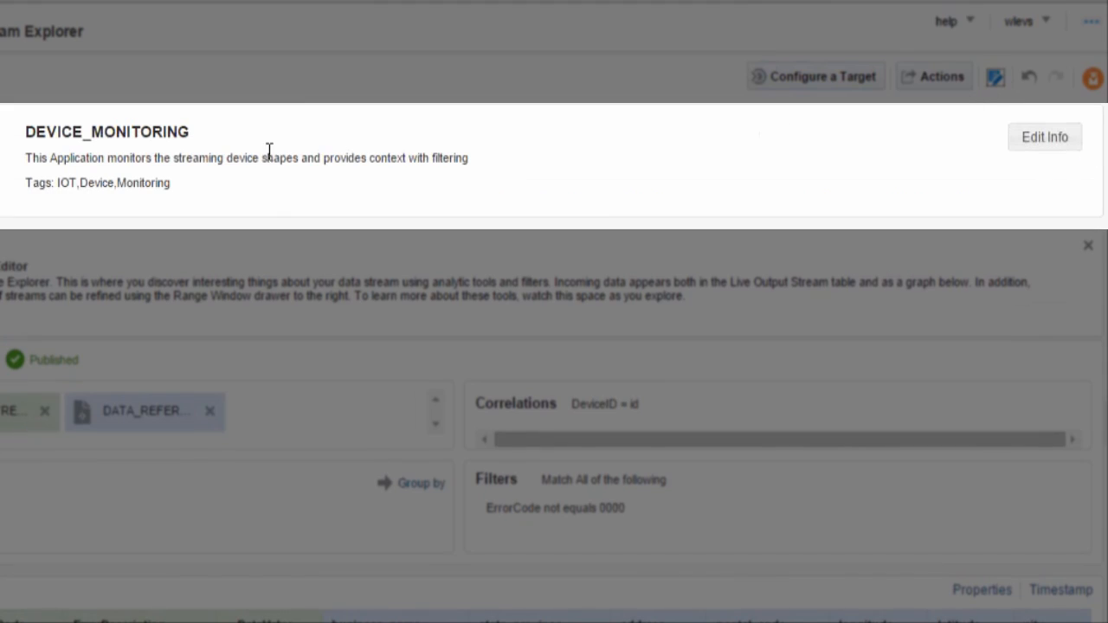
mouse_move(1045, 136)
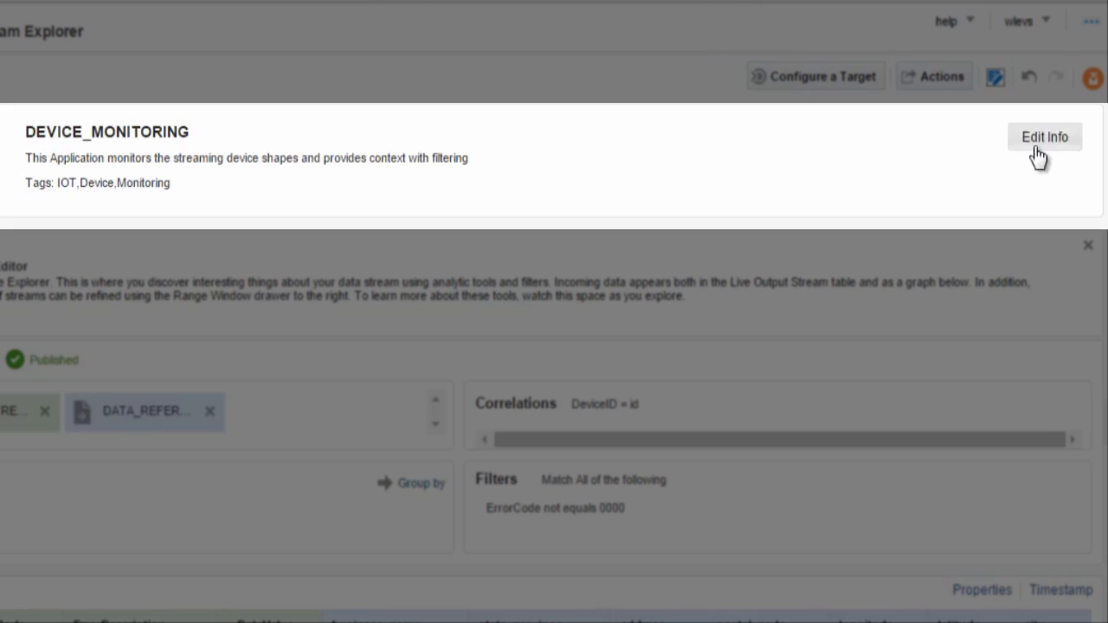
left_click(1045, 136)
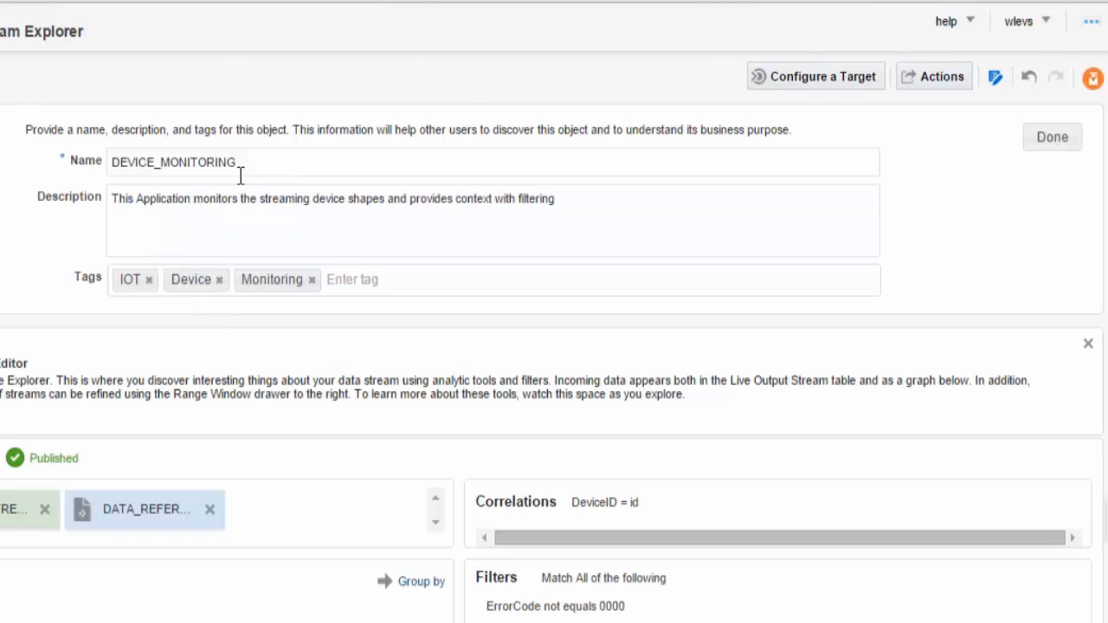
mouse_move(968, 208)
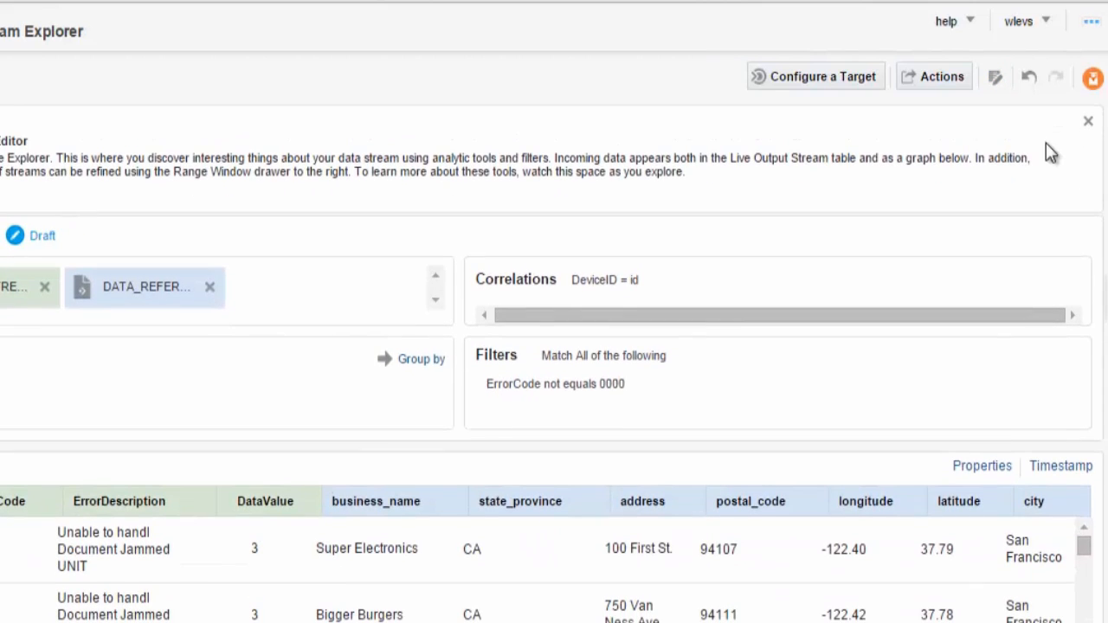
- List the exploration's Publish, Unpublish, Discard and Export actions
left_click(942, 76)
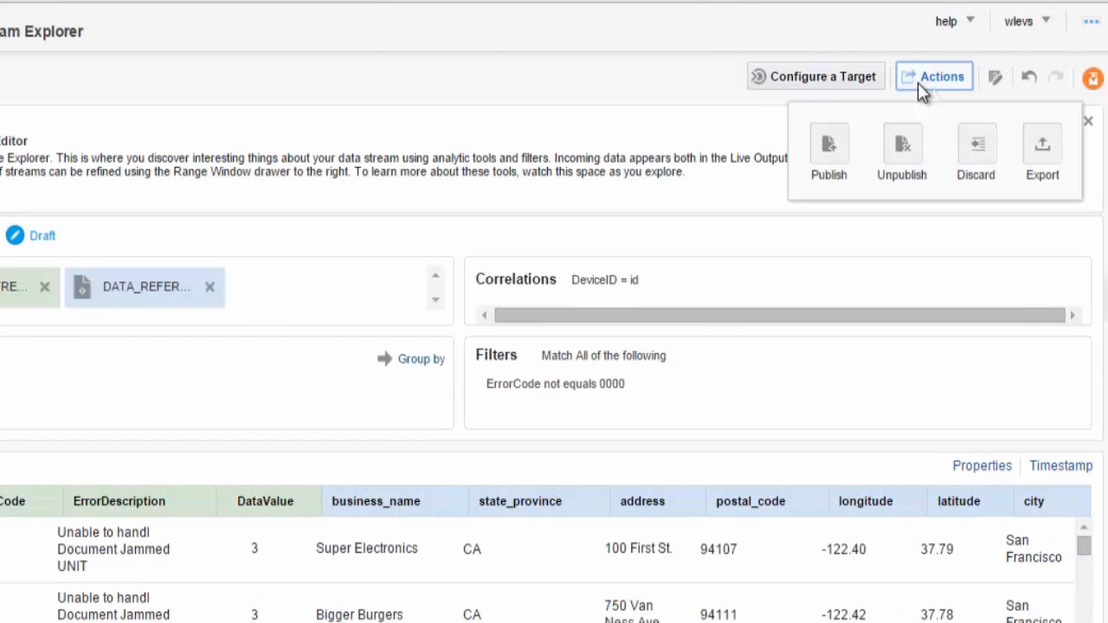
mouse_move(810, 168)
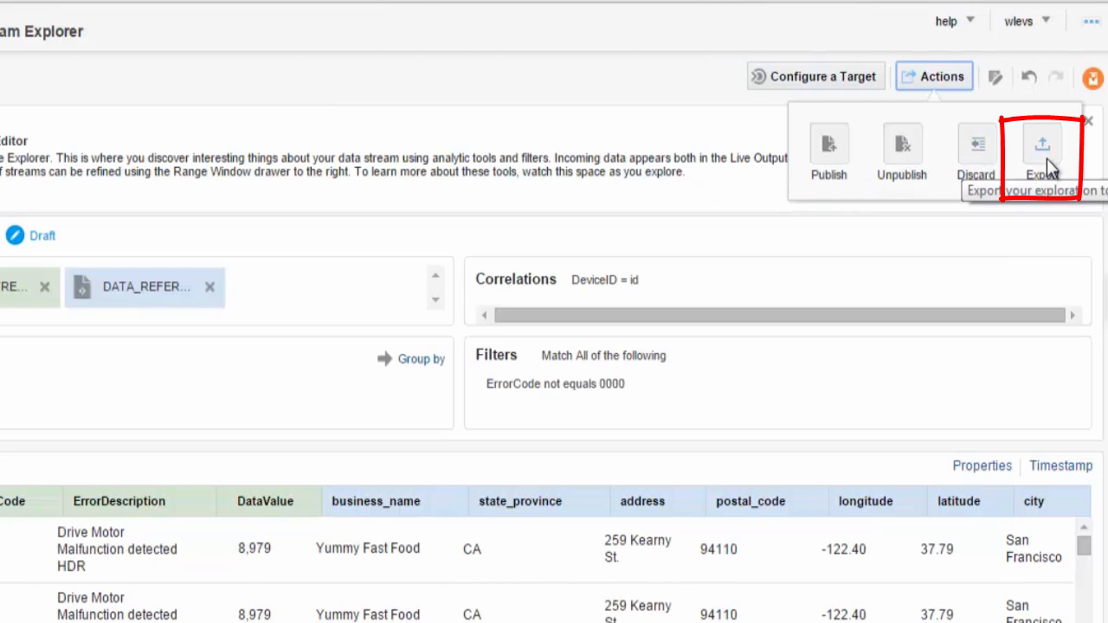
mouse_move(1094, 200)
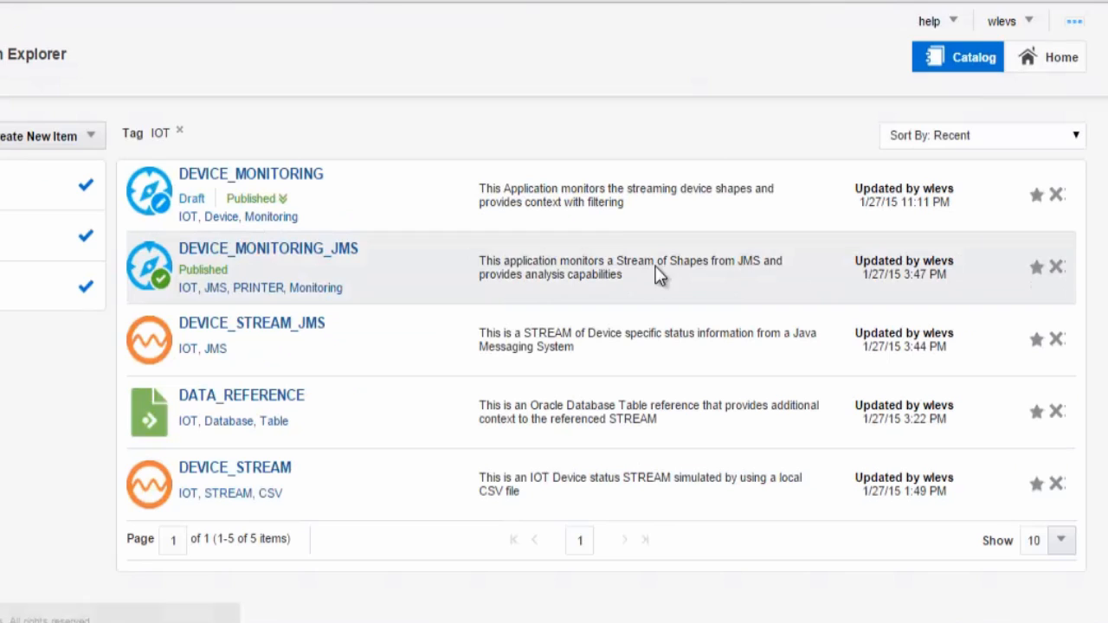
mouse_move(899, 173)
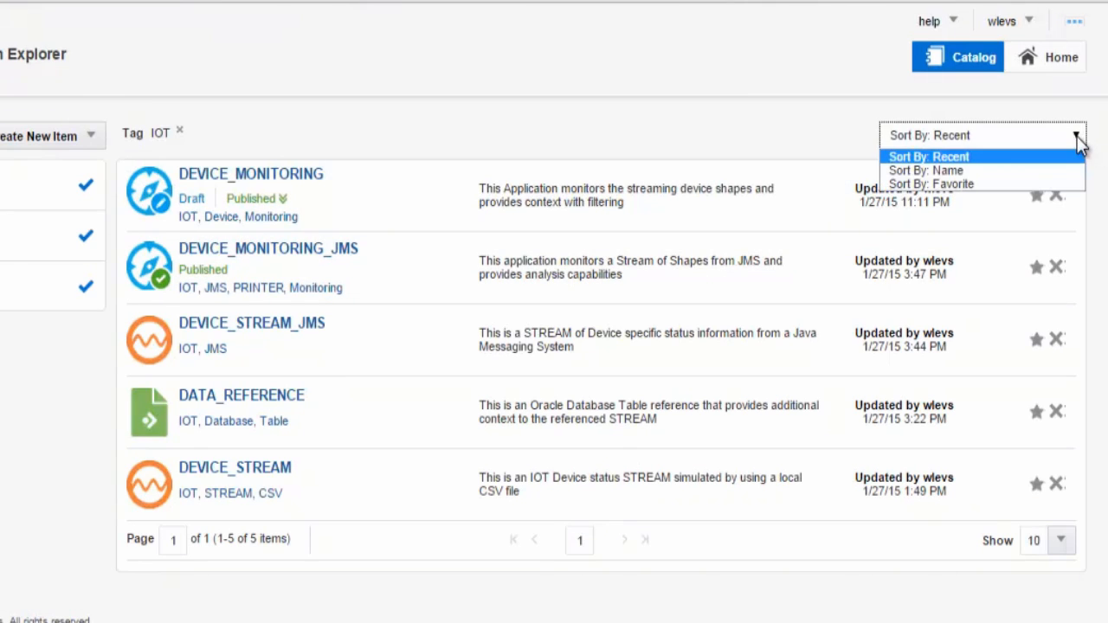
mouse_move(1069, 197)
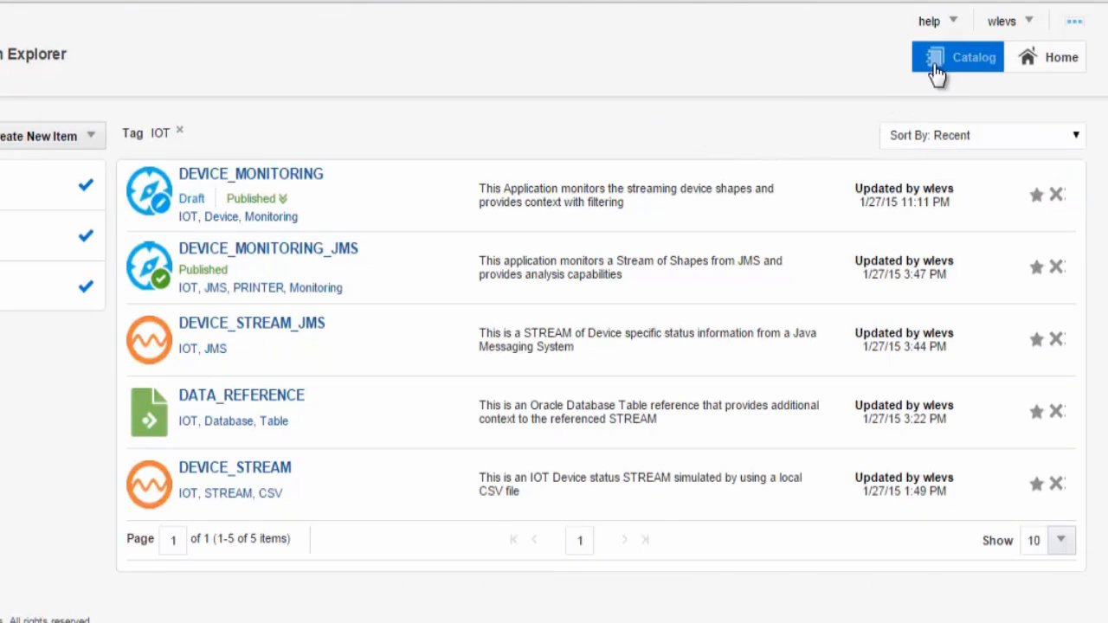
left_click(1011, 19)
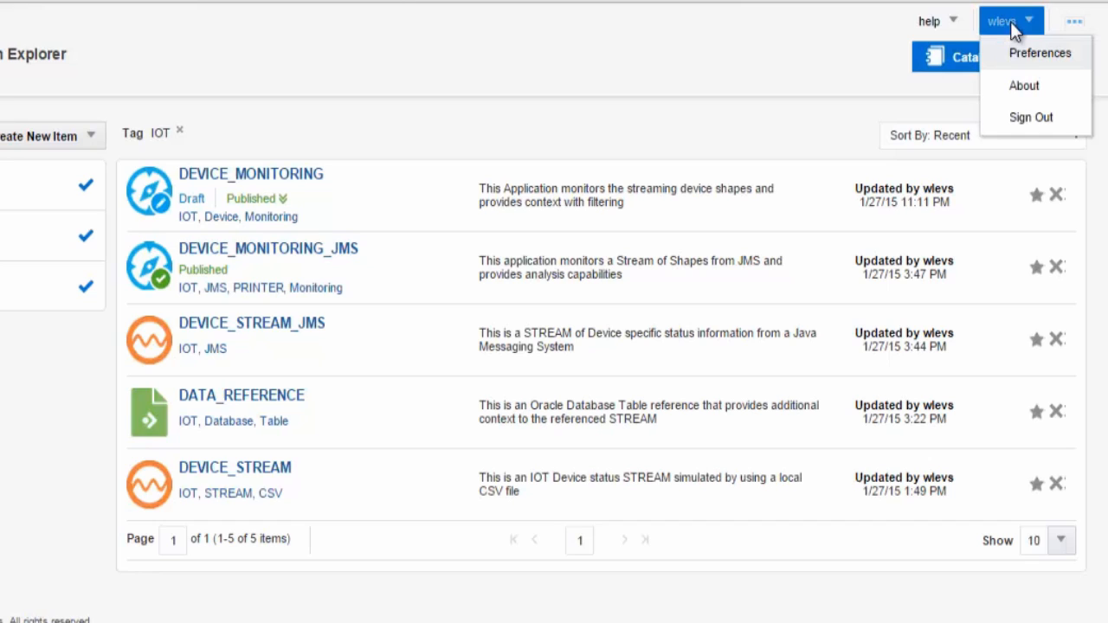
mouse_move(1024, 57)
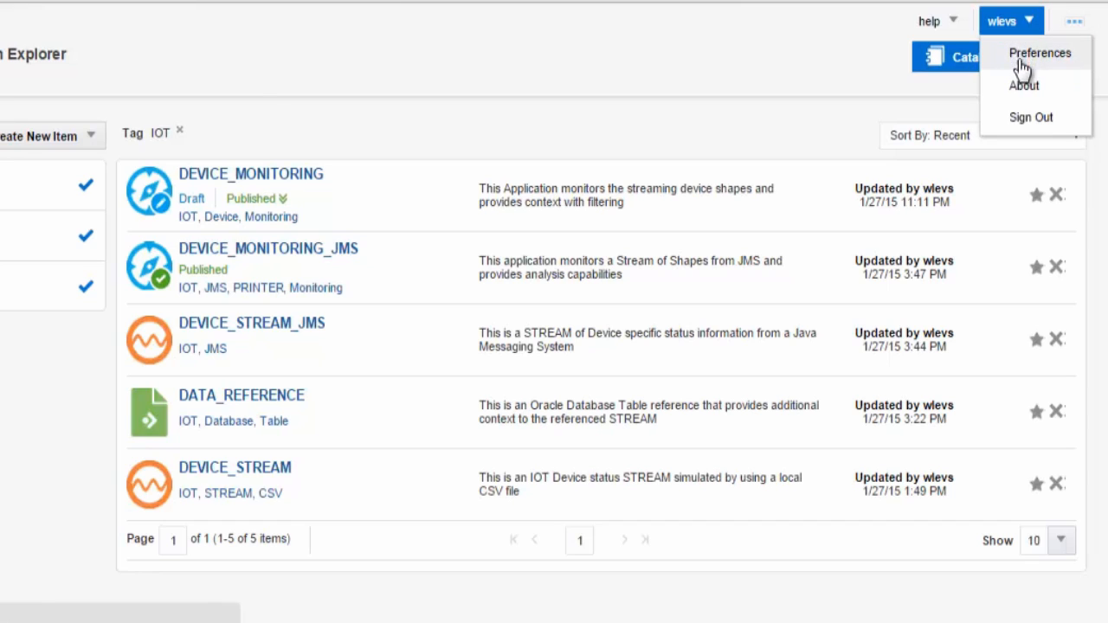
left_click(1022, 84)
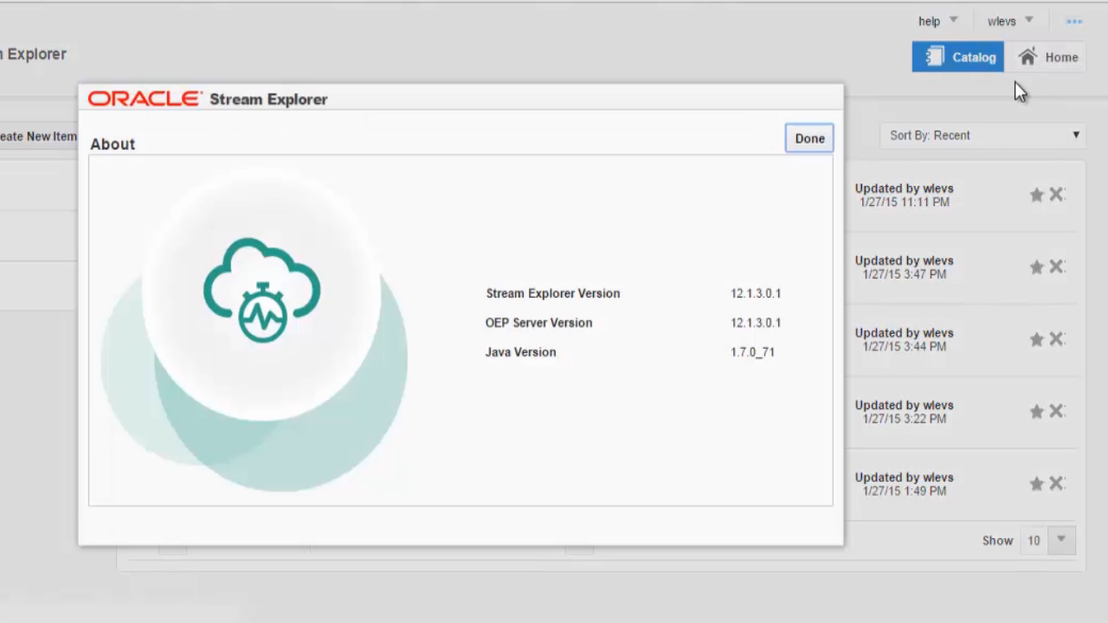
mouse_move(568, 374)
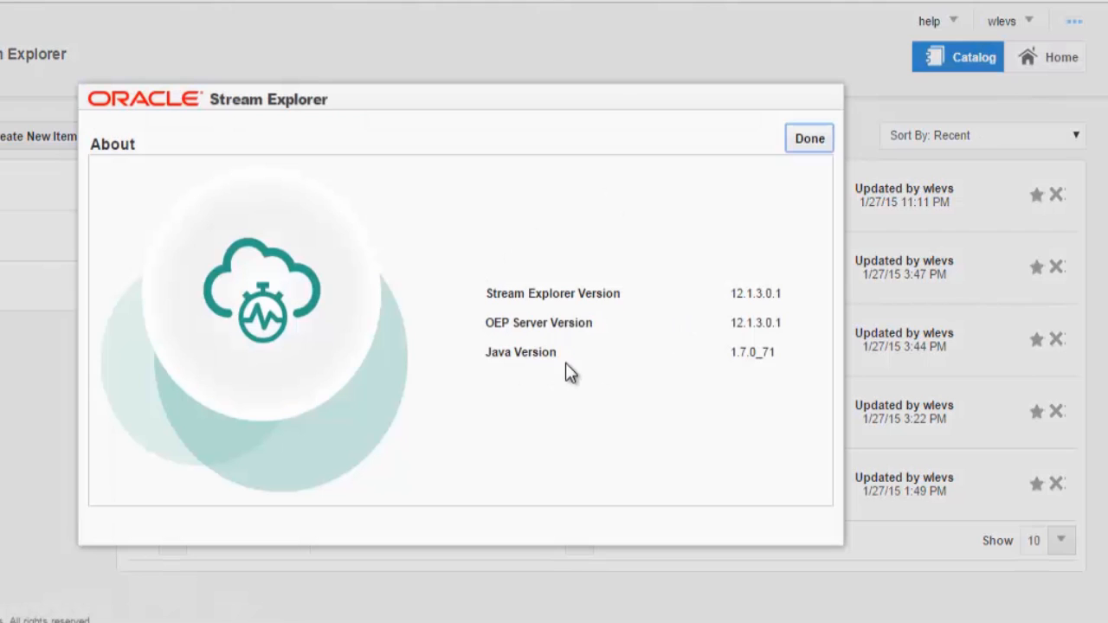
left_click(808, 137)
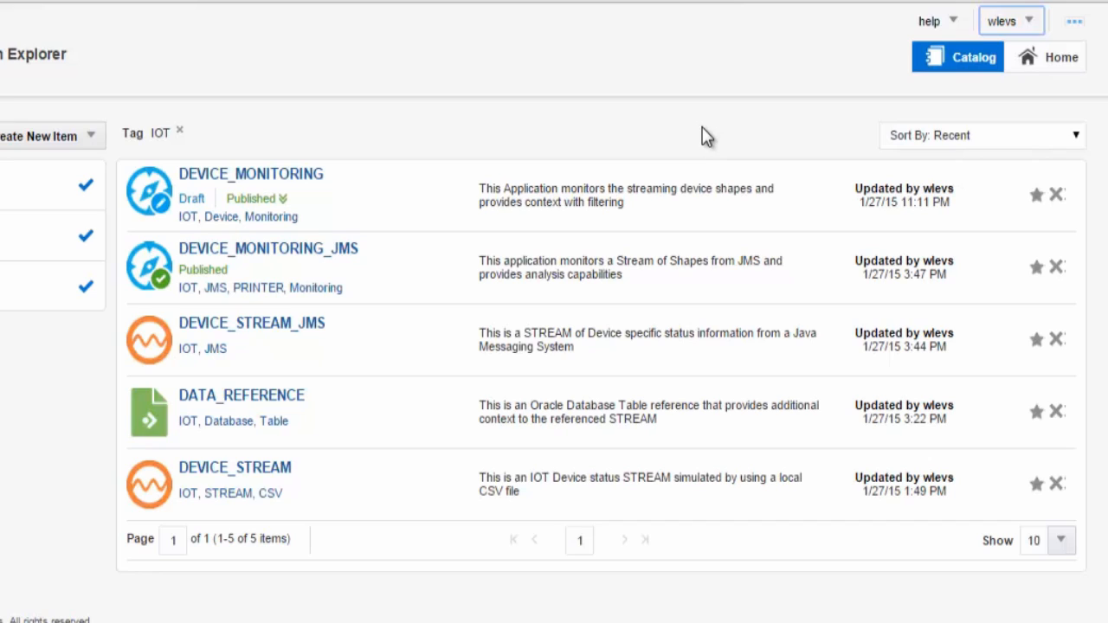
- Open the top-right account menu showing Preferences, About and Sign Out
left_click(1034, 19)
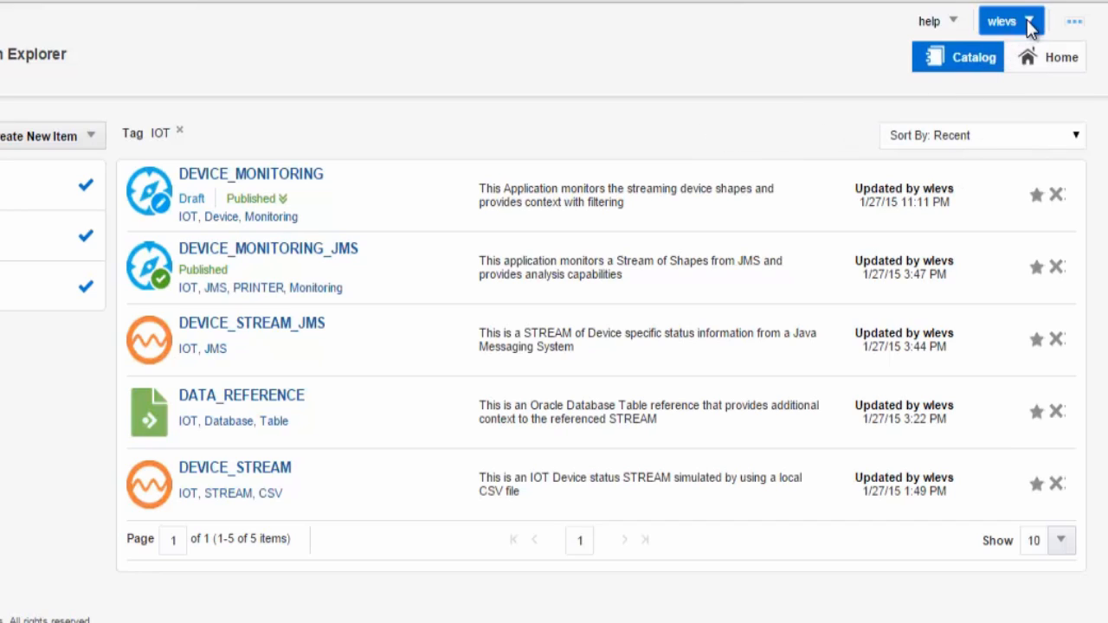
left_click(1011, 20)
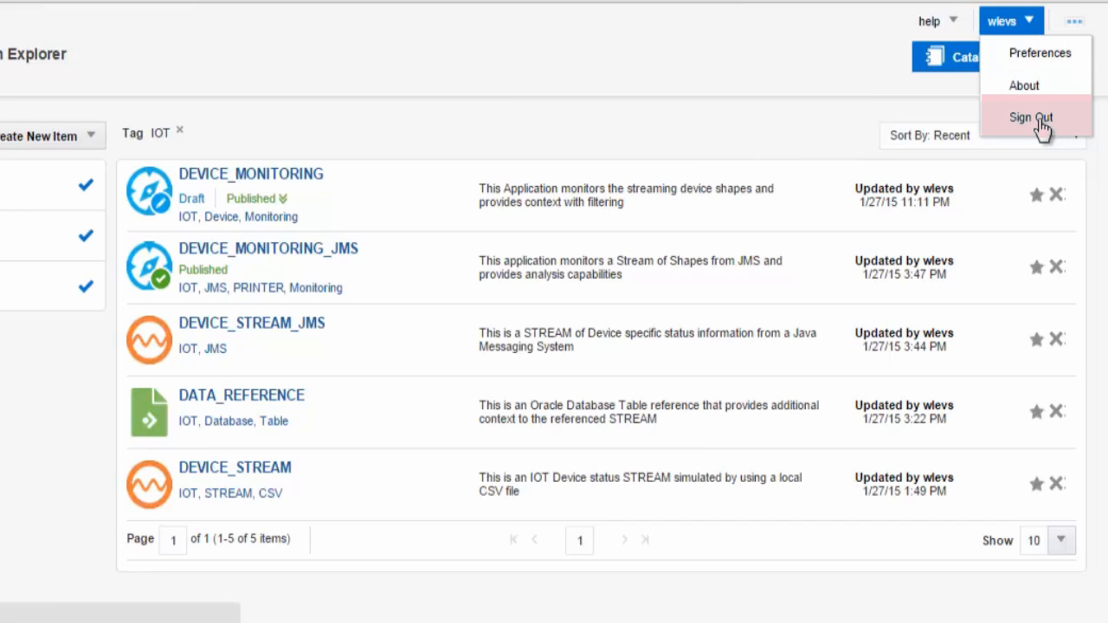